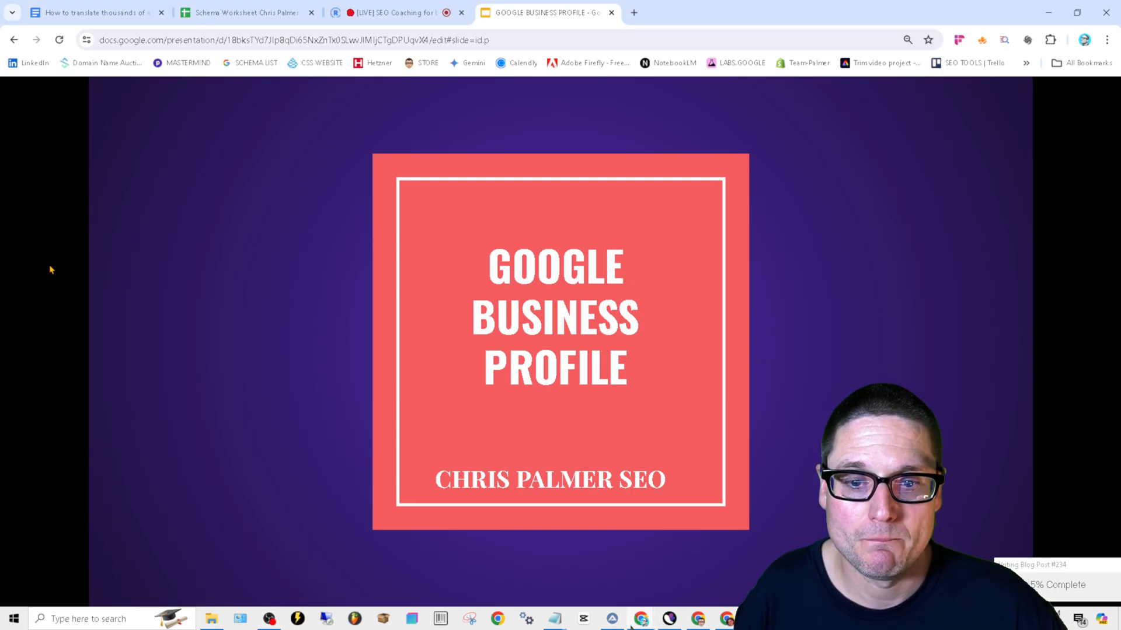
mouse_move(77, 273)
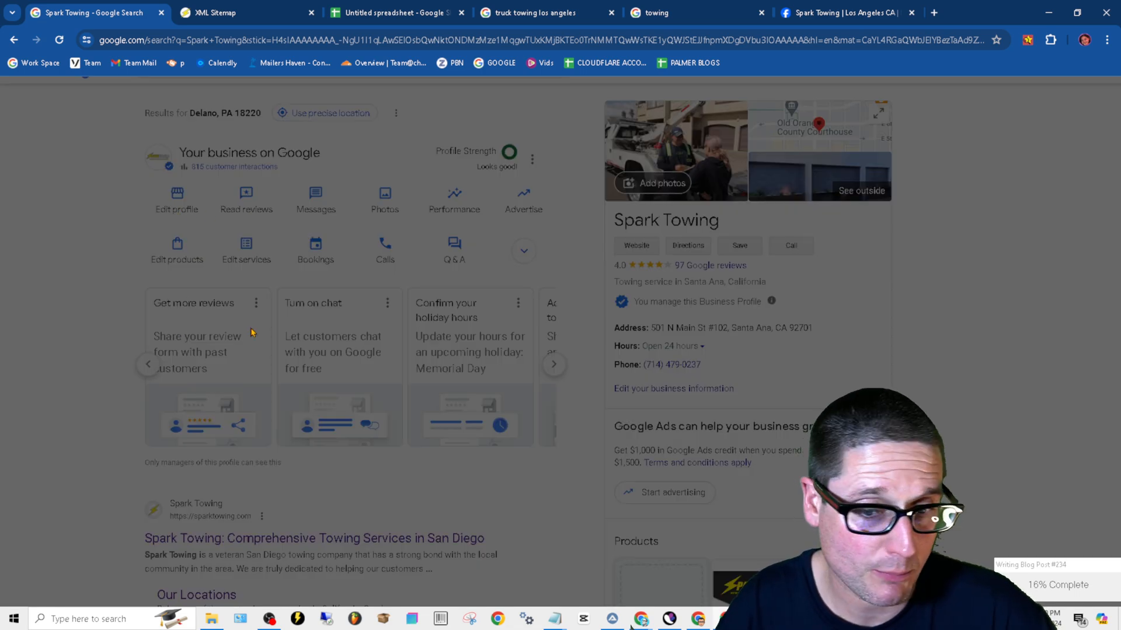
Step: Open Spark Towing's business information editor from the Edit profile button
click(672, 387)
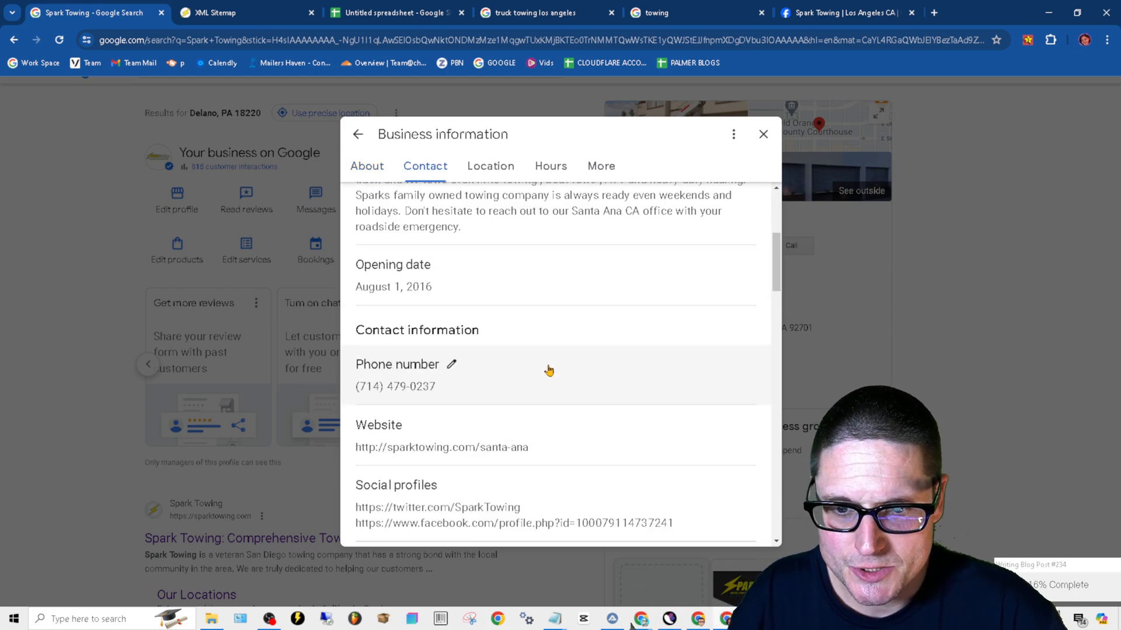
mouse_move(492, 278)
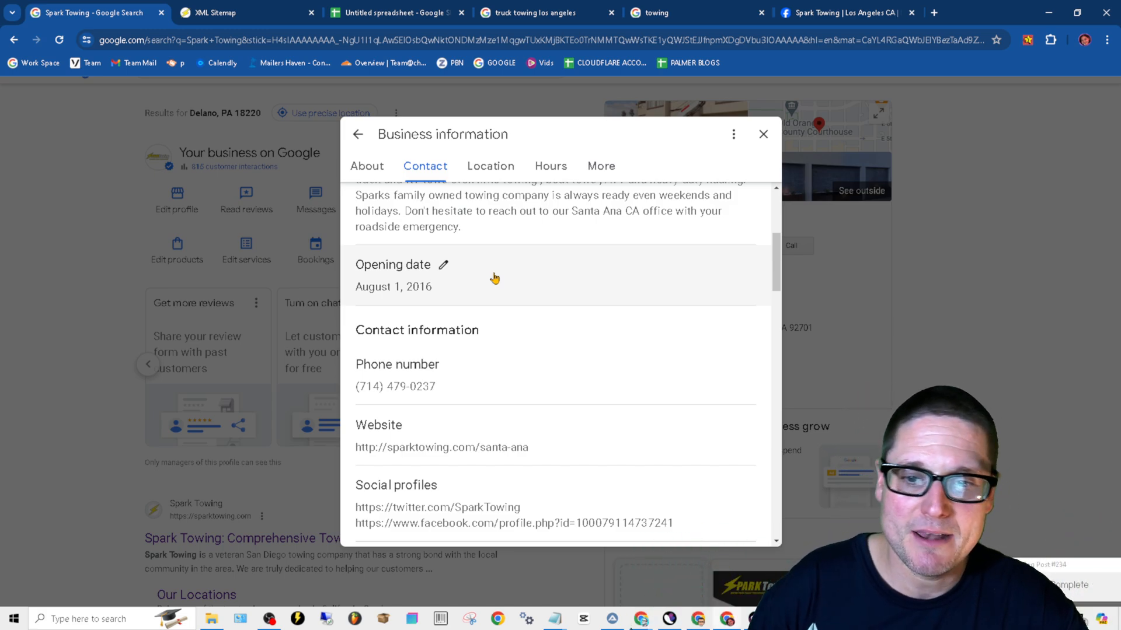
mouse_move(473, 320)
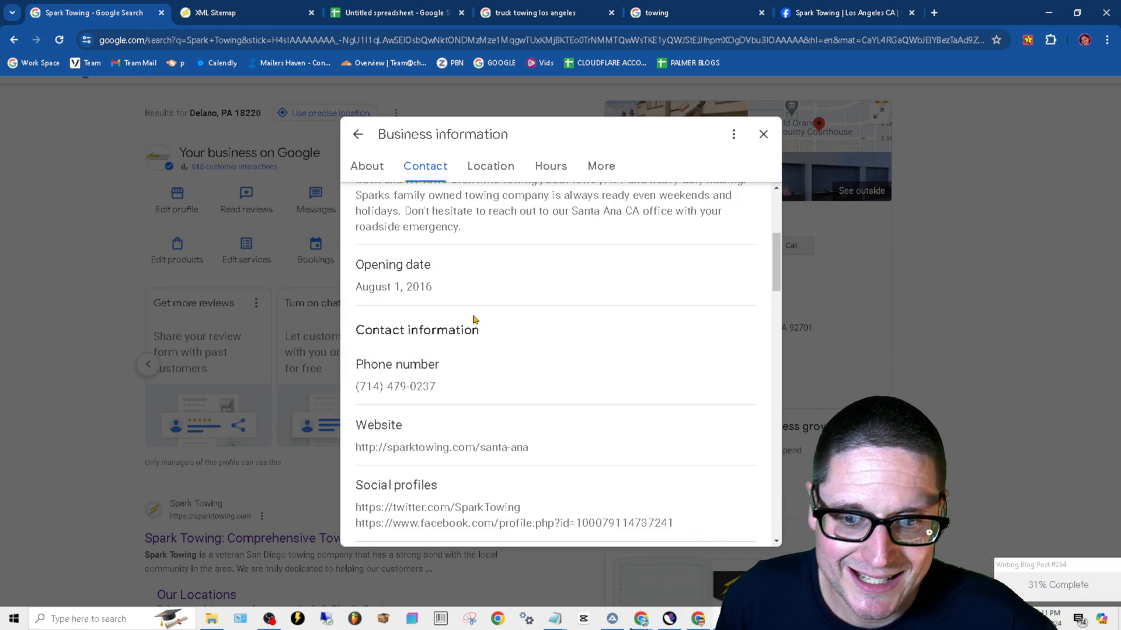
mouse_move(452, 366)
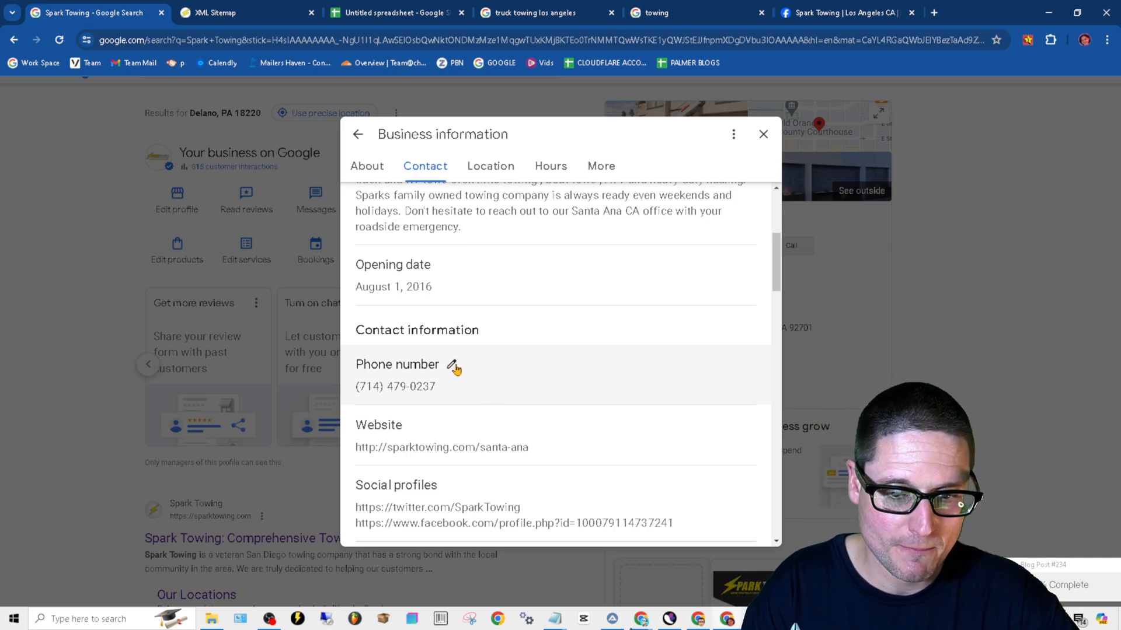
click(454, 366)
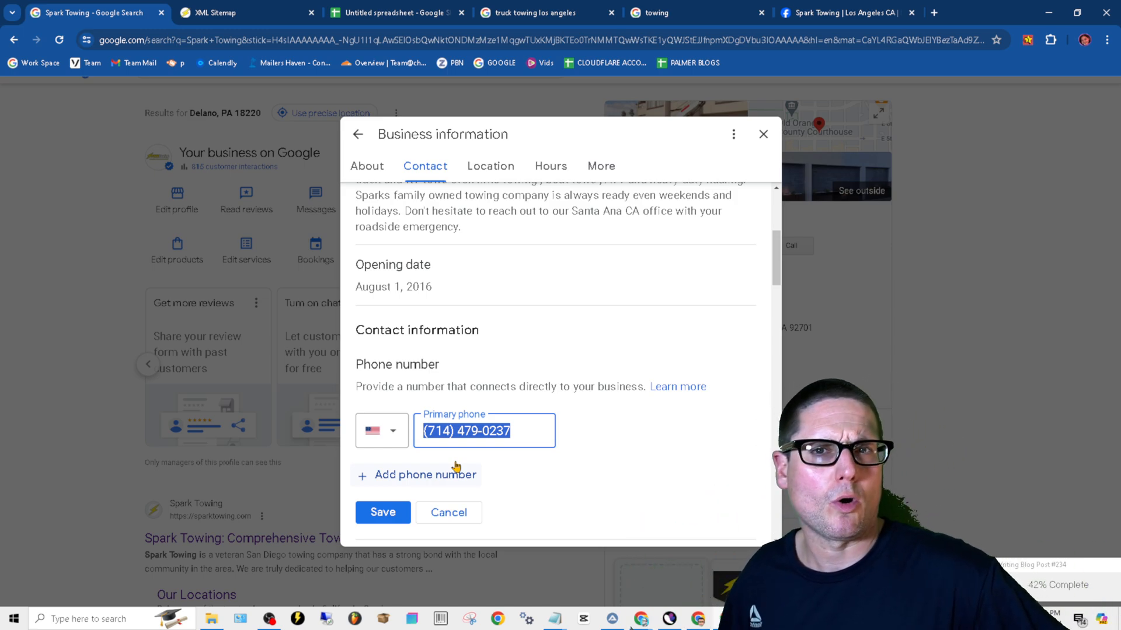
click(425, 475)
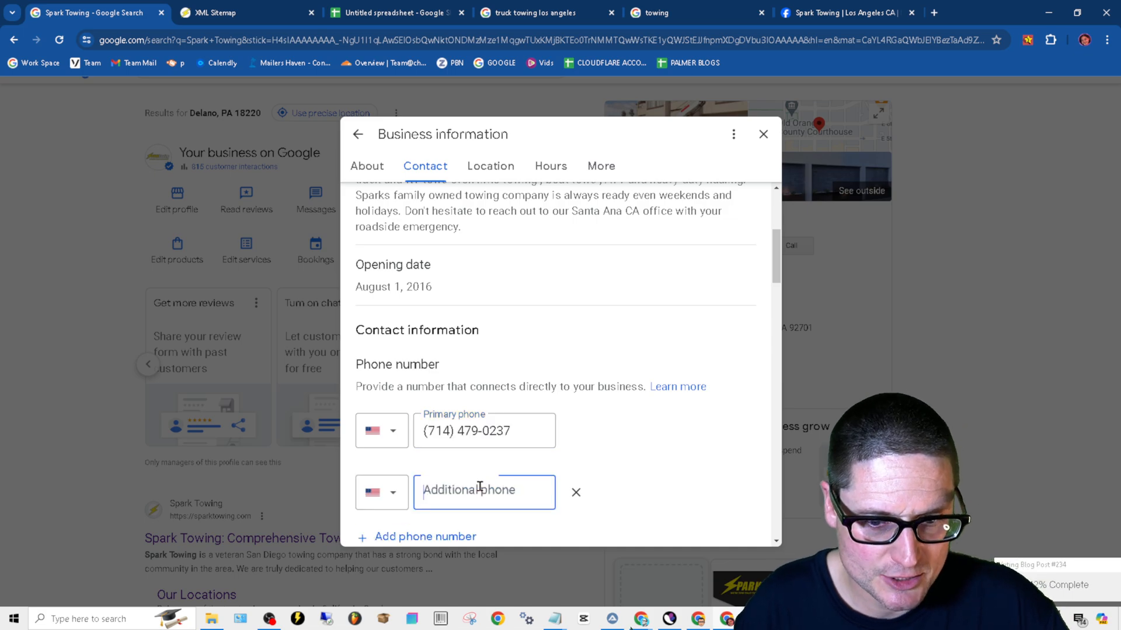
click(575, 493)
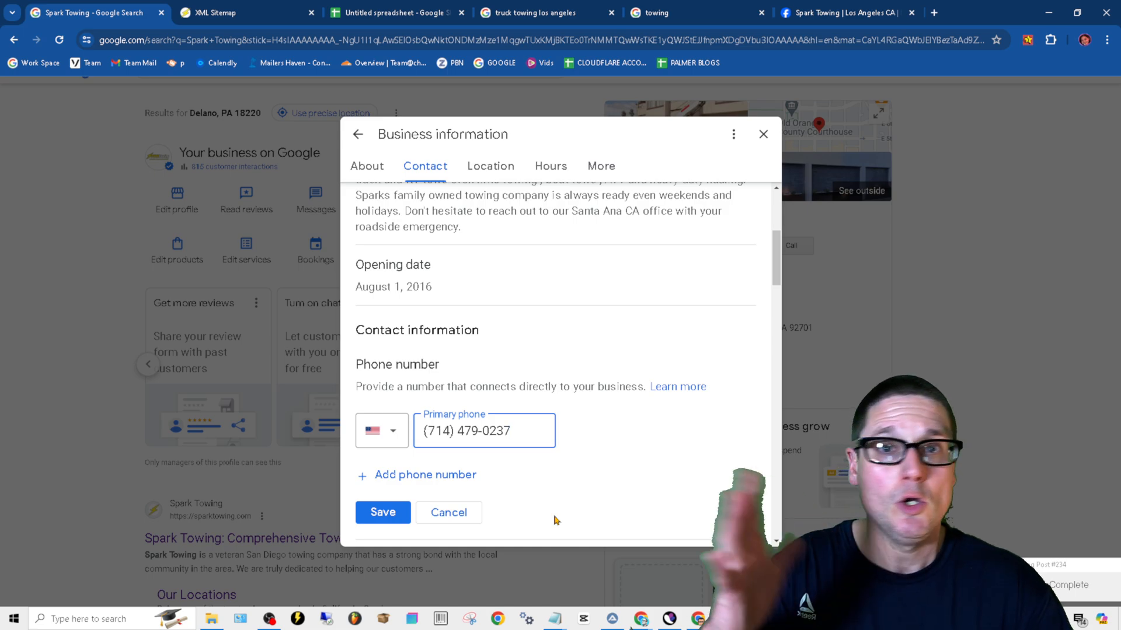
click(448, 512)
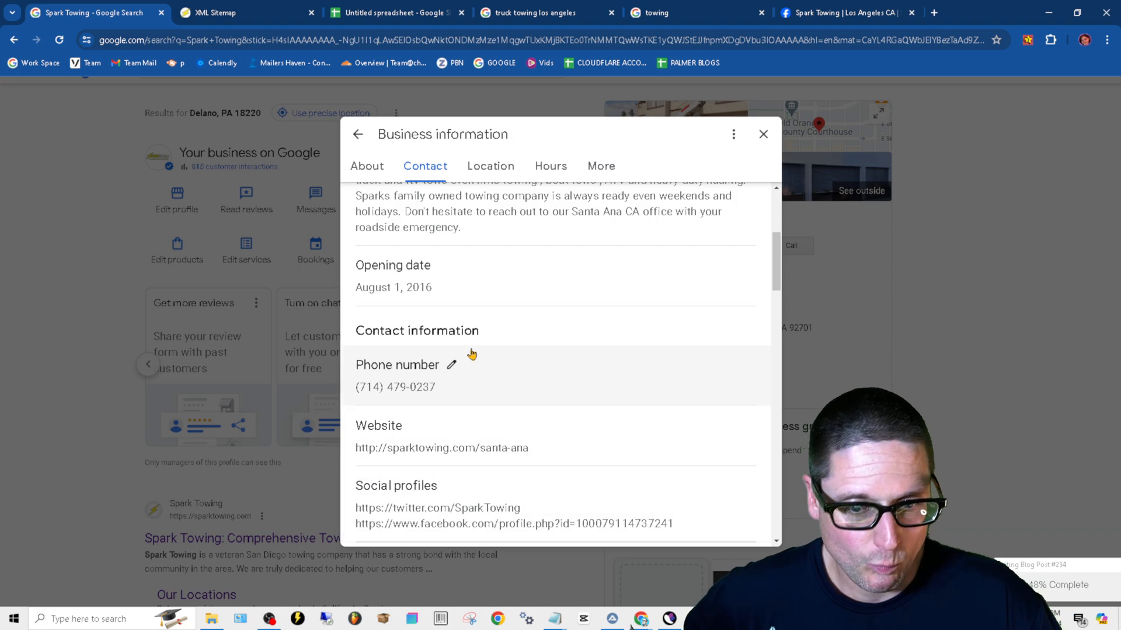
mouse_move(507, 460)
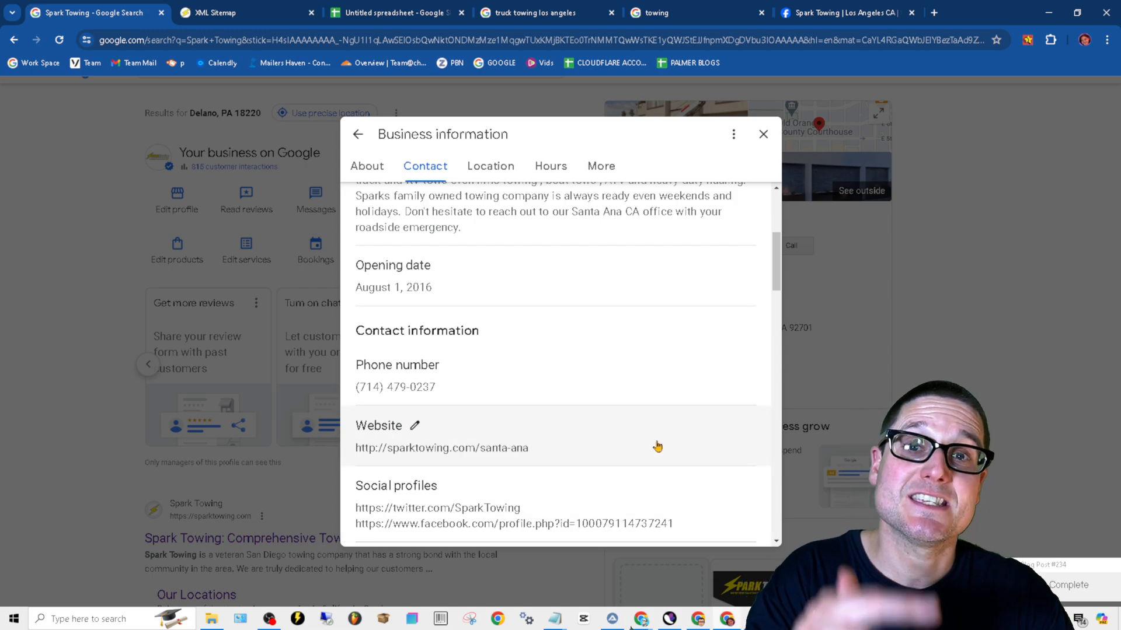
mouse_move(582, 459)
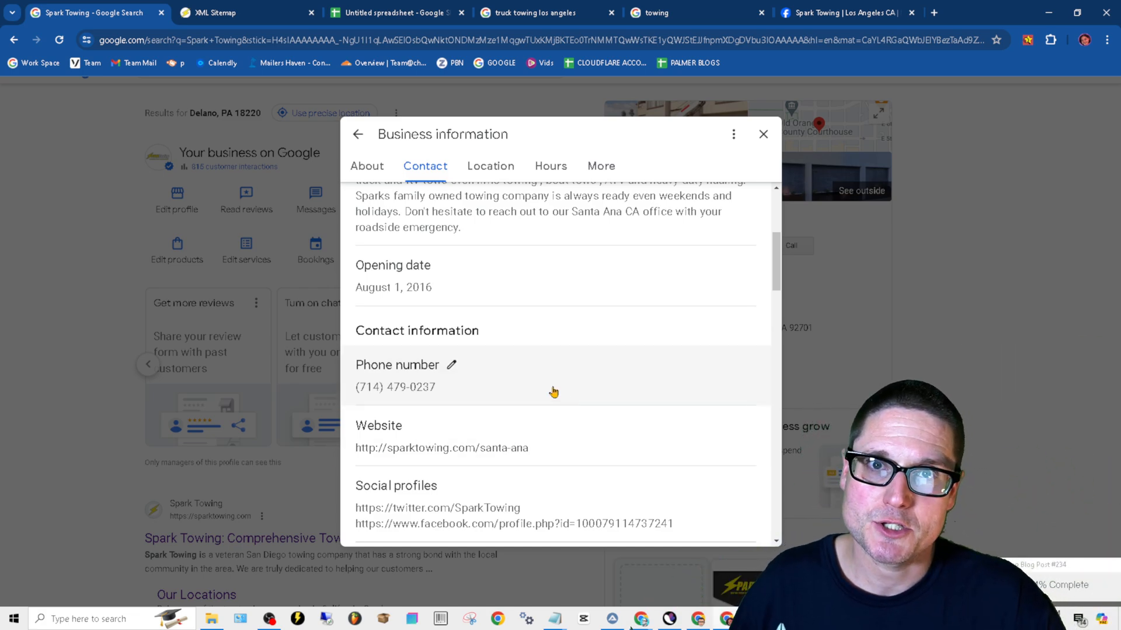
mouse_move(428, 447)
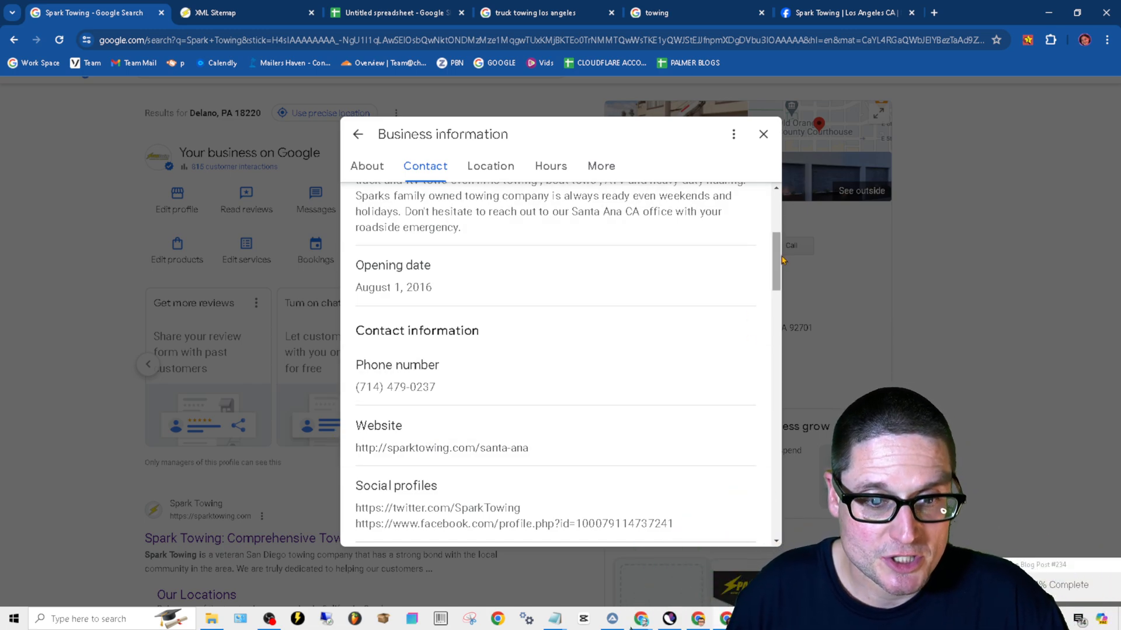
scroll(down, 3)
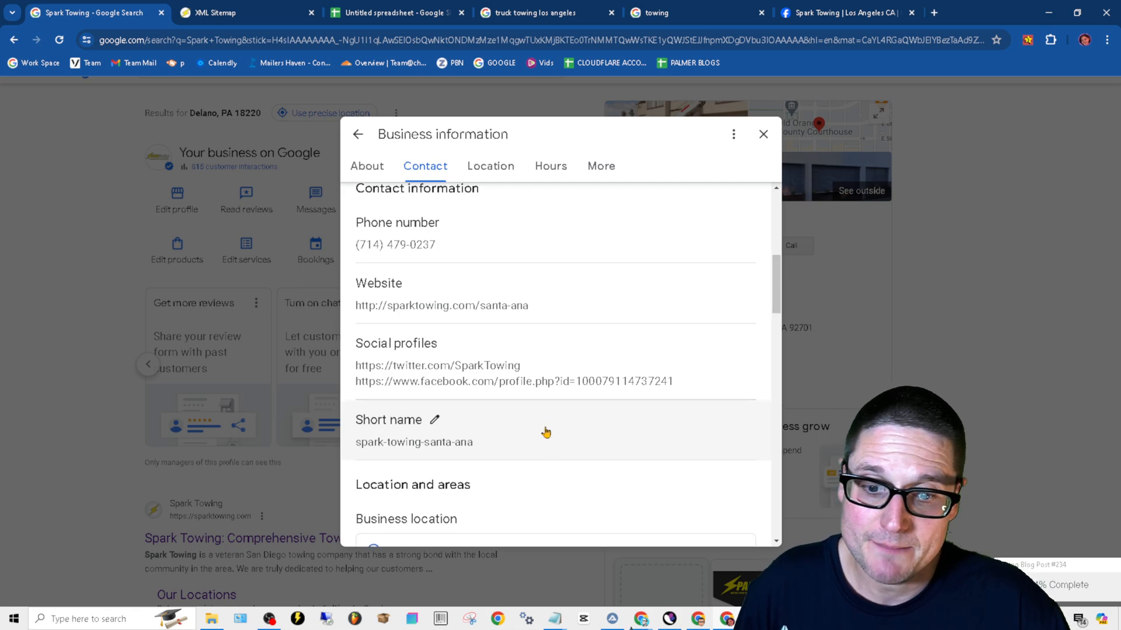
mouse_move(477, 363)
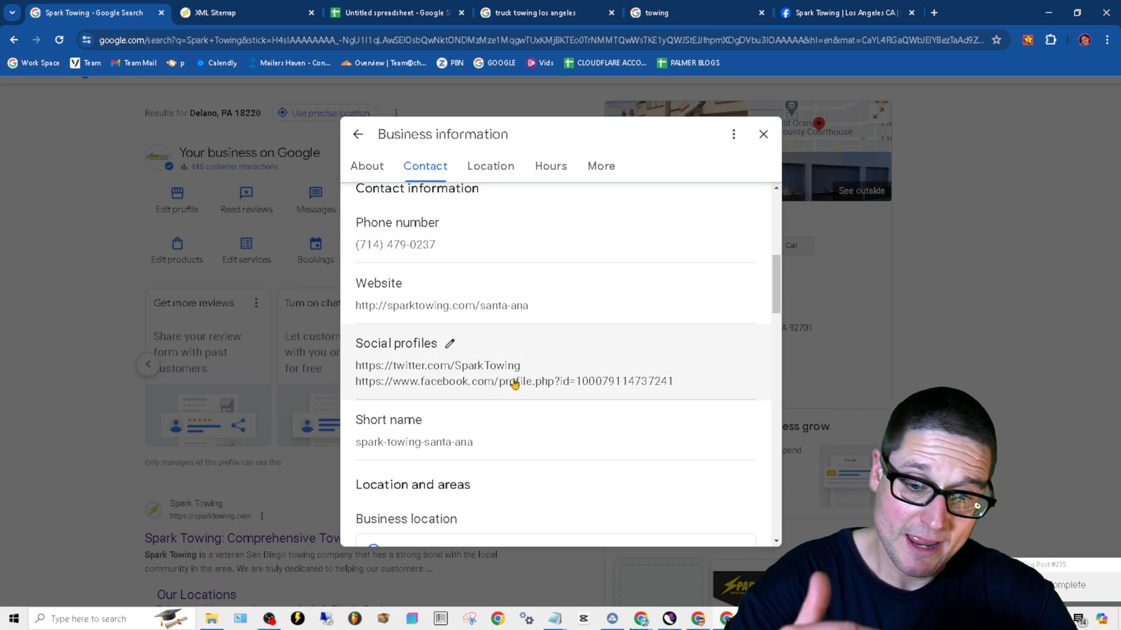
mouse_move(463, 357)
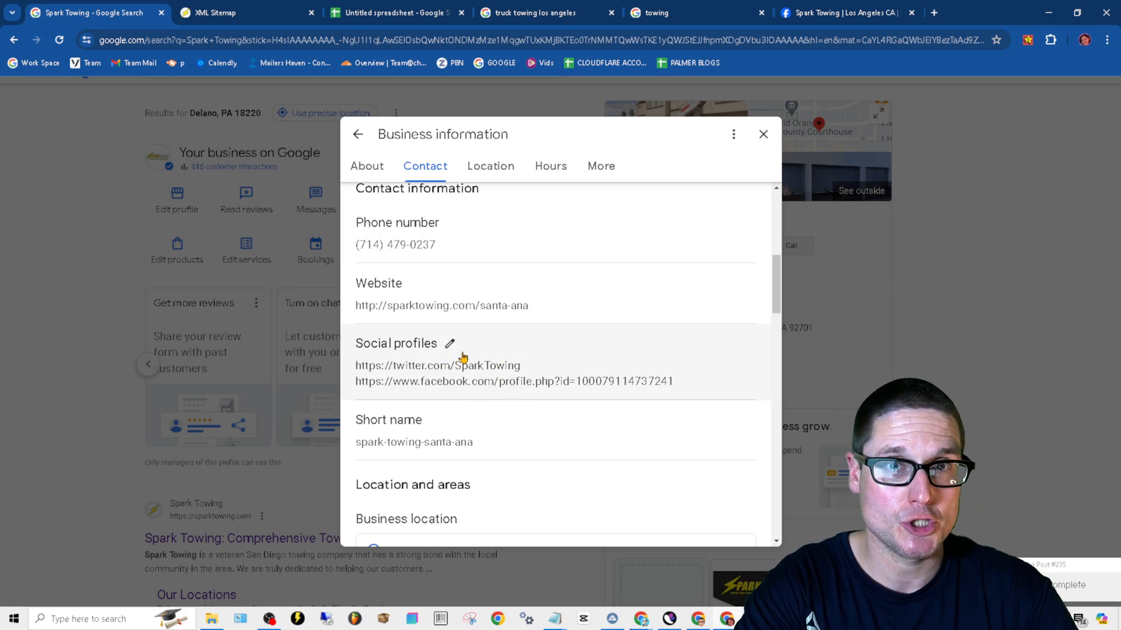
mouse_move(399, 404)
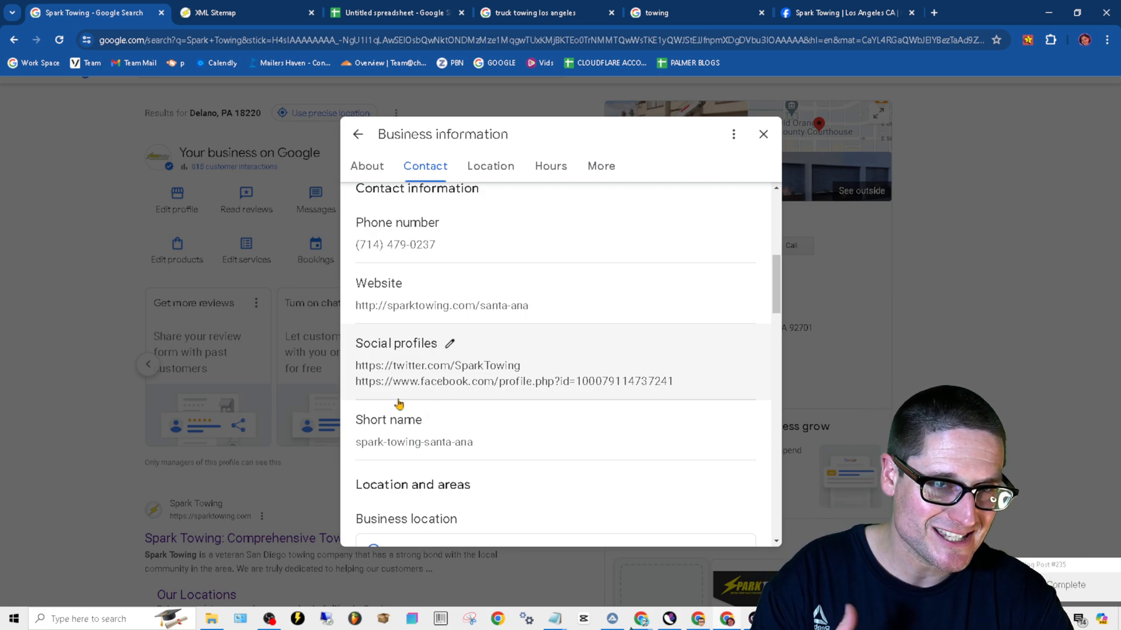
mouse_move(522, 486)
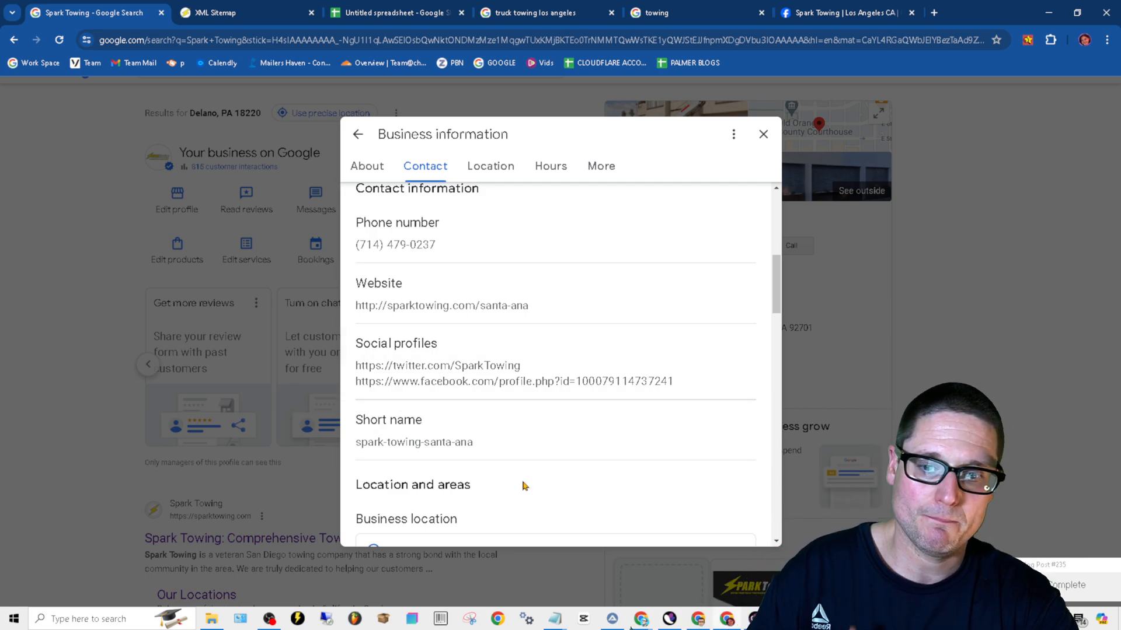
mouse_move(571, 451)
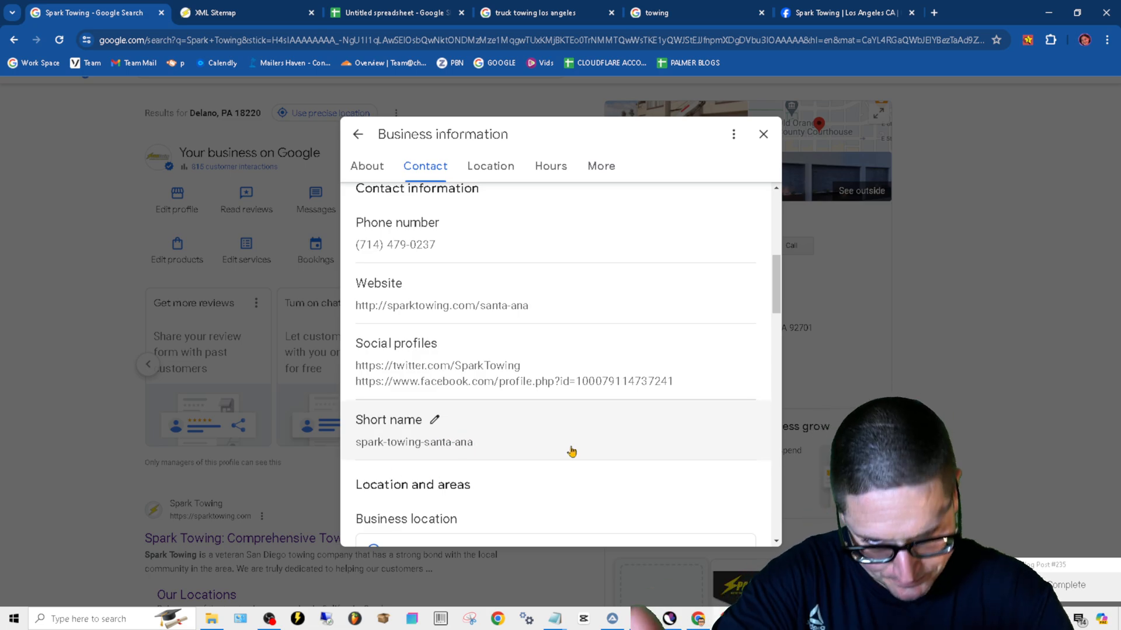
scroll(down, 3)
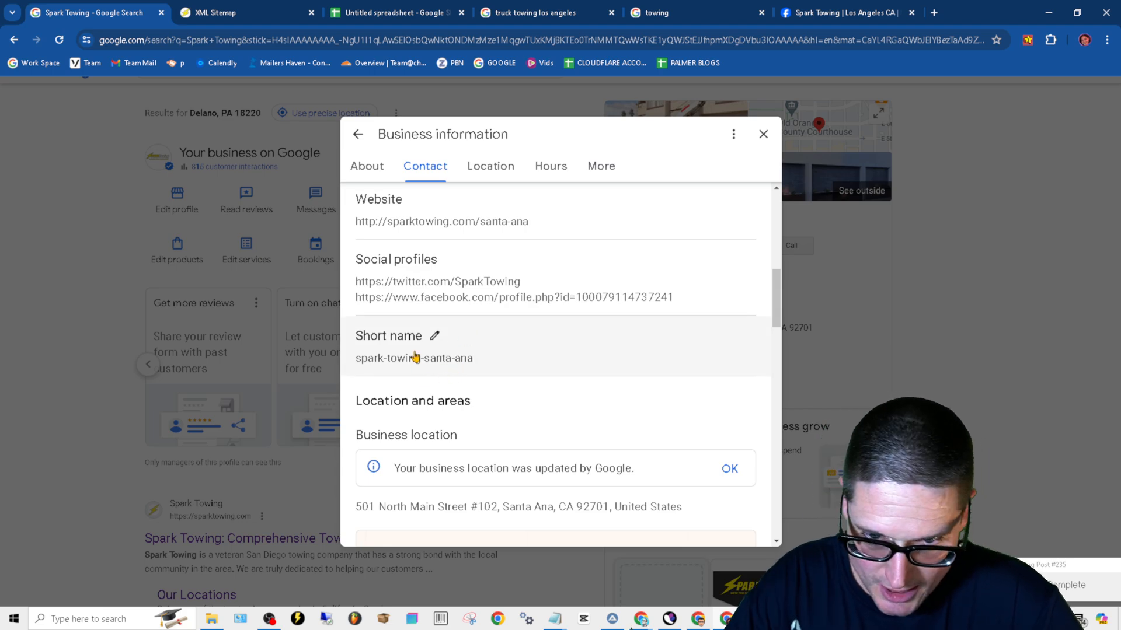
scroll(down, 3)
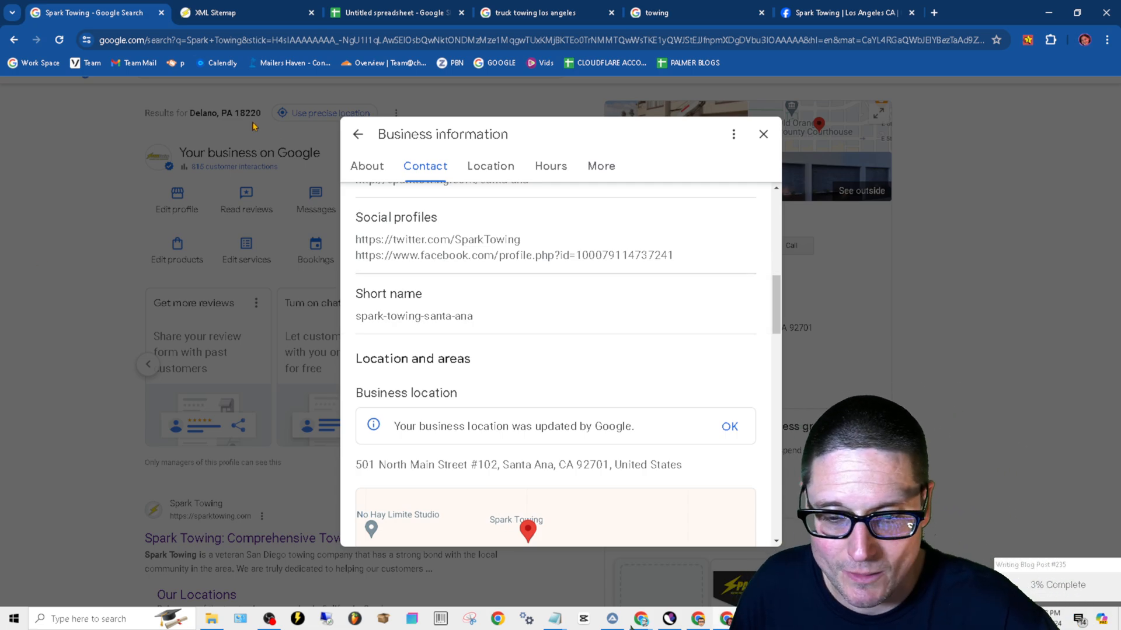
click(491, 166)
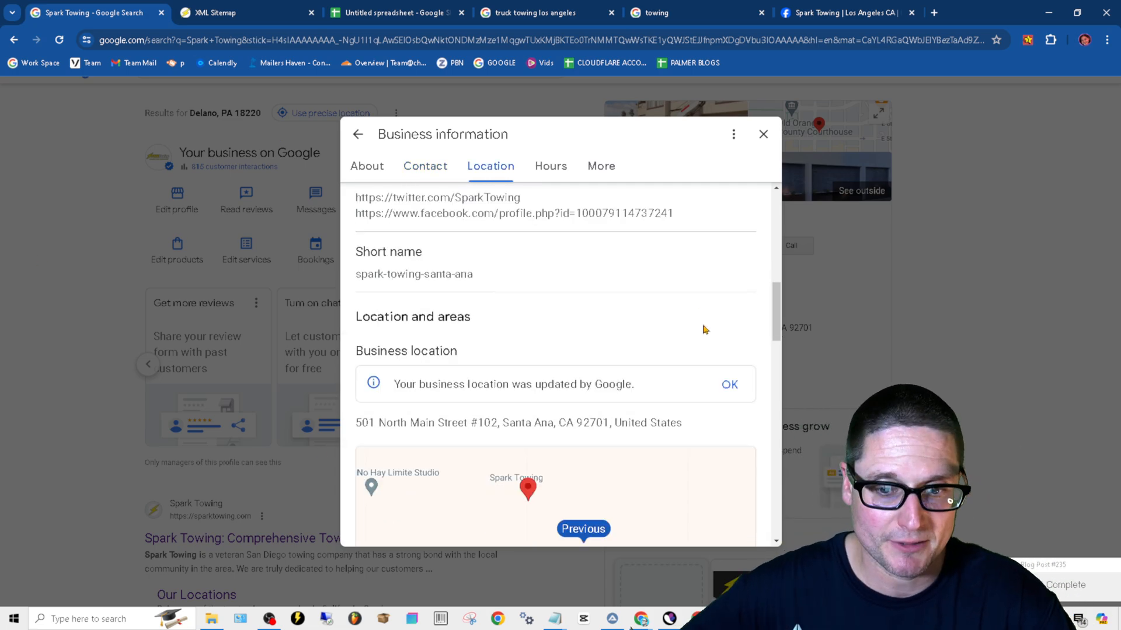
scroll(down, 3)
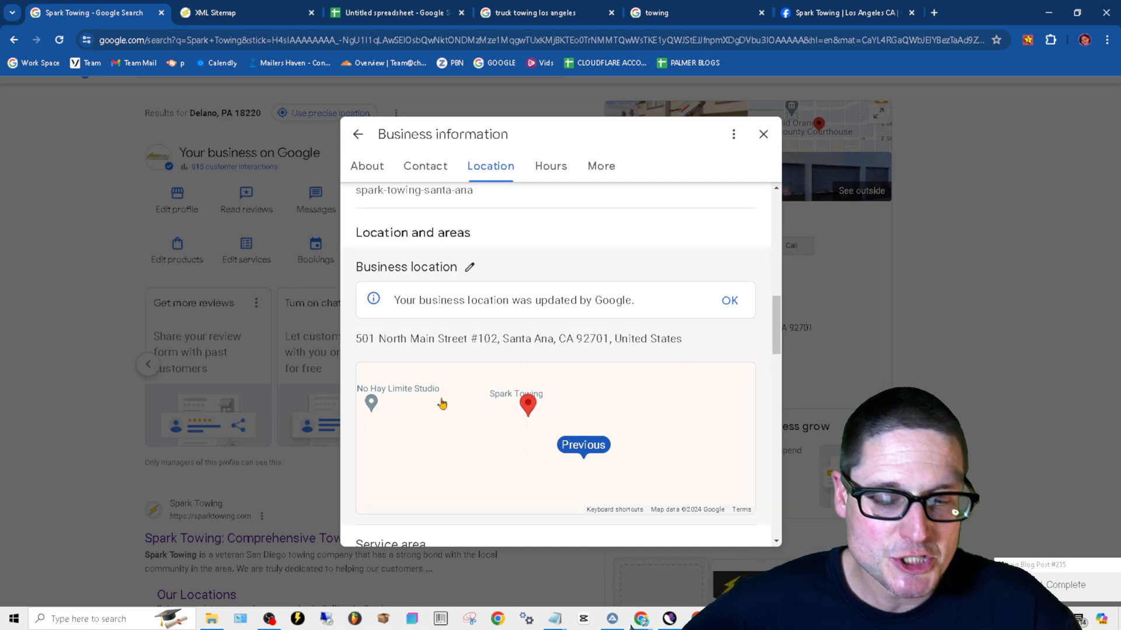
scroll(down, 3)
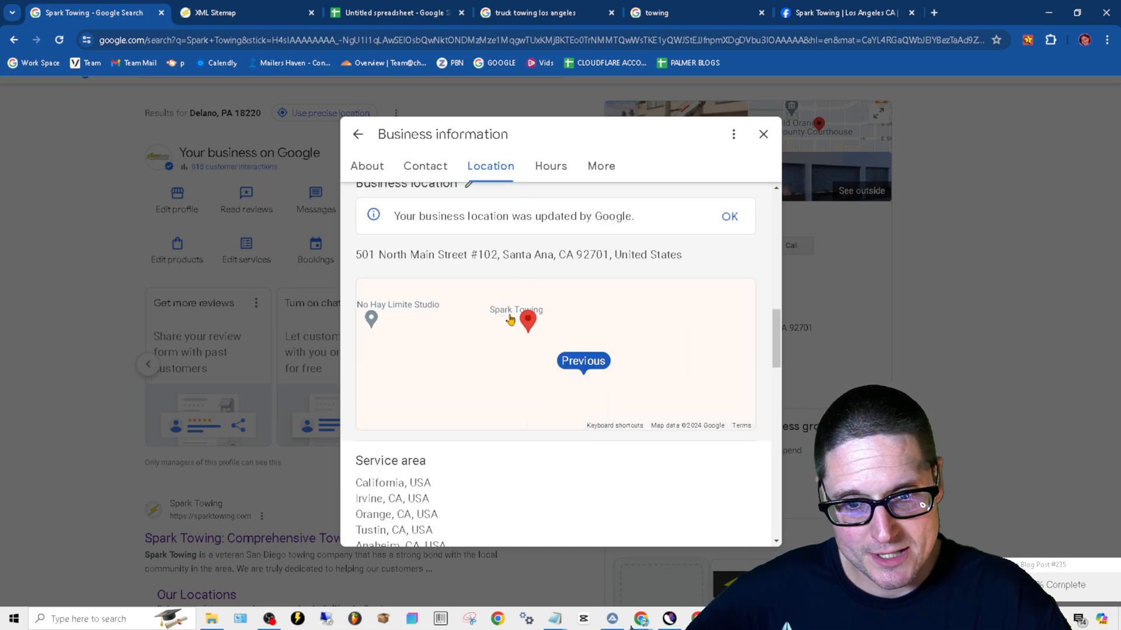
scroll(up, 3)
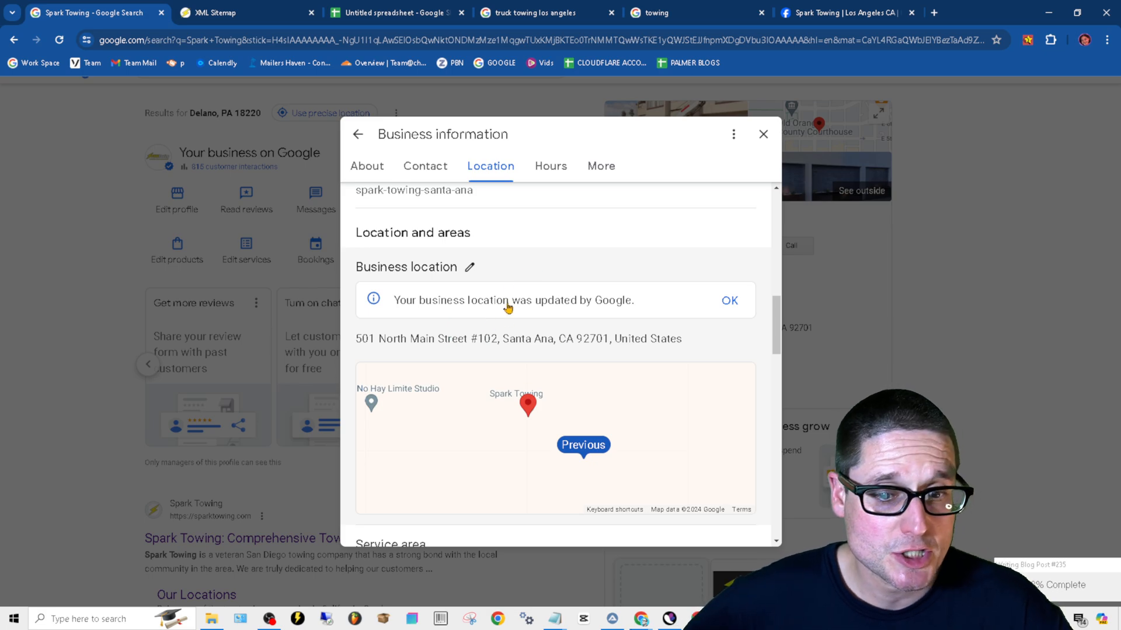
mouse_move(665, 366)
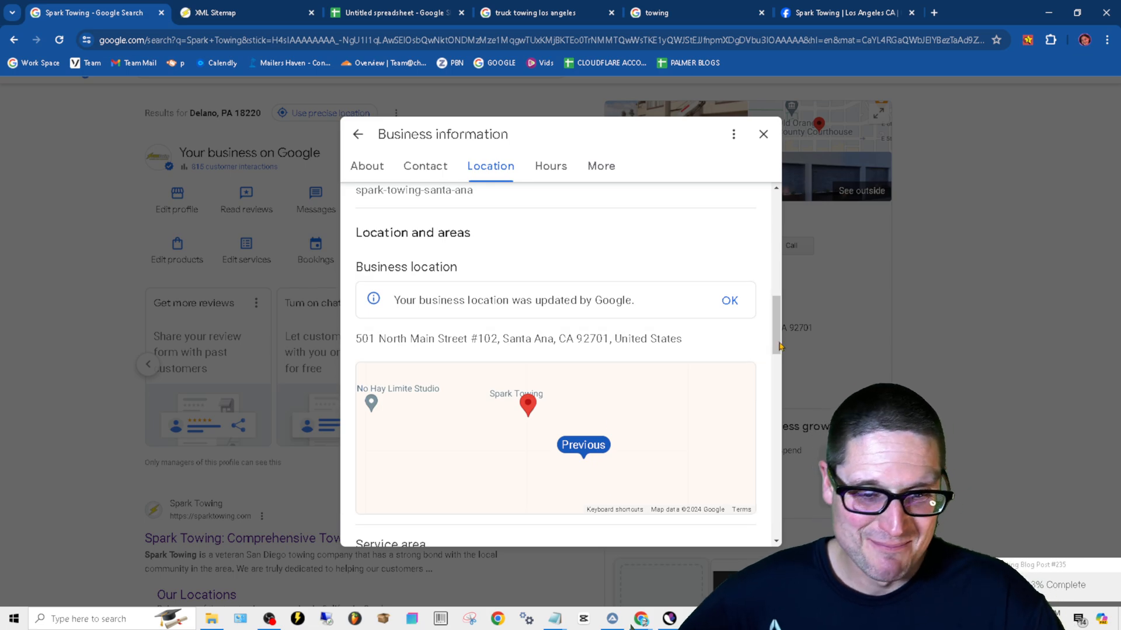
scroll(down, 3)
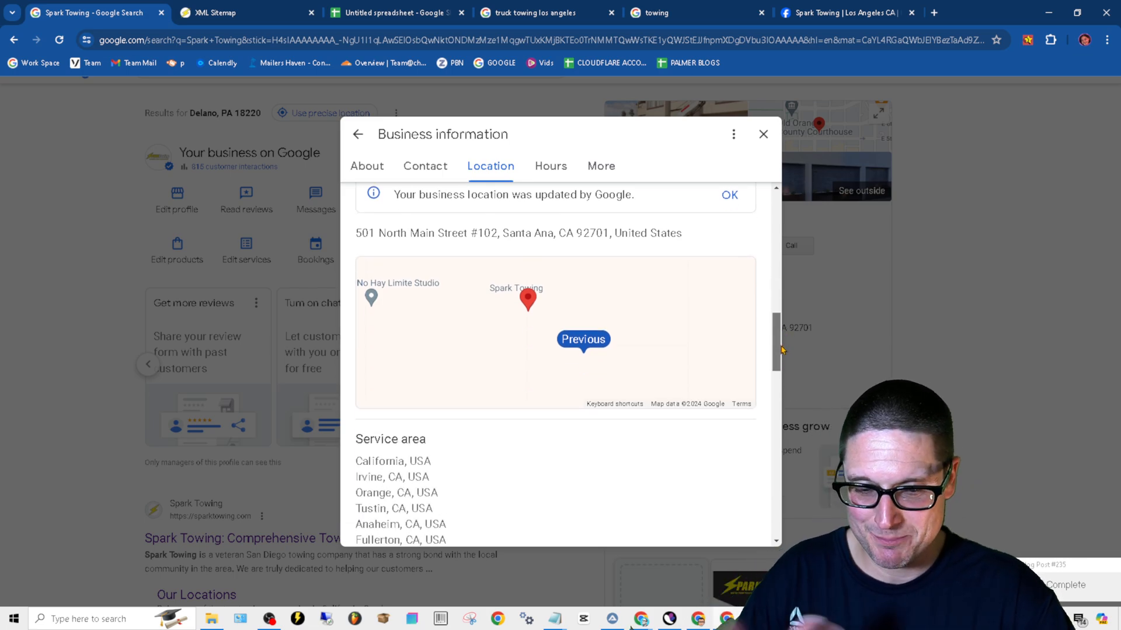
scroll(down, 3)
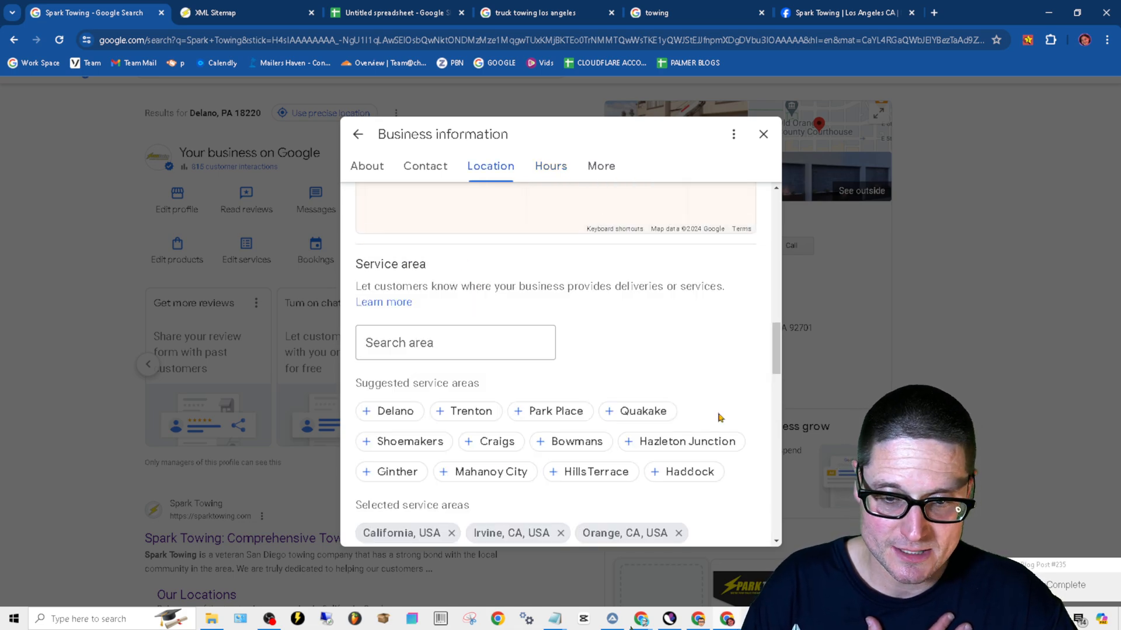
scroll(down, 3)
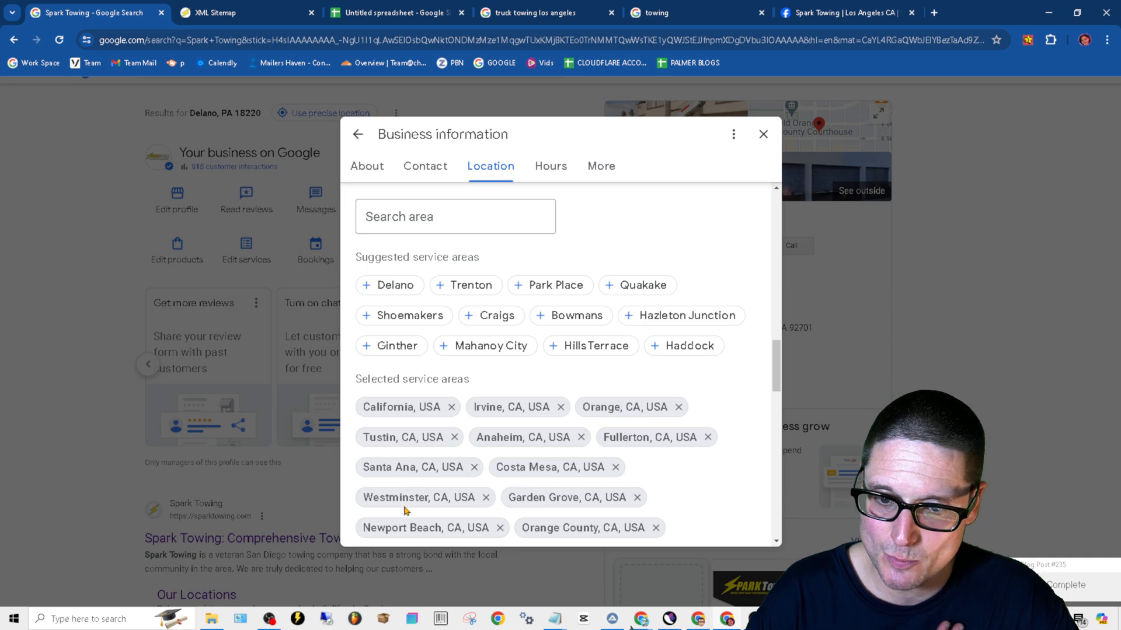
mouse_move(757, 521)
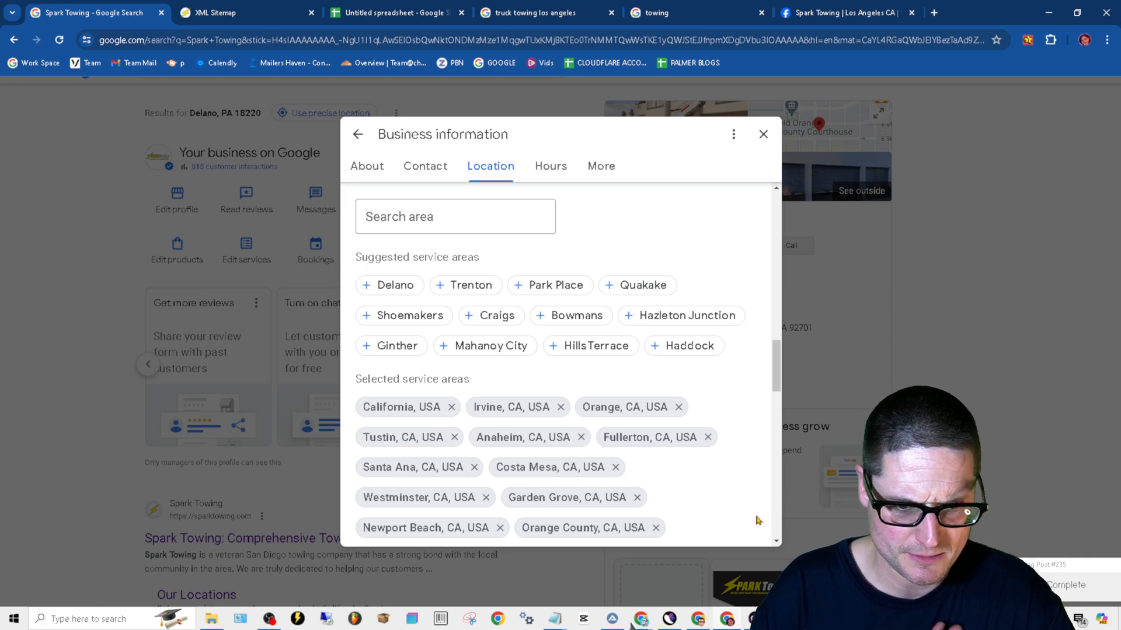
mouse_move(750, 504)
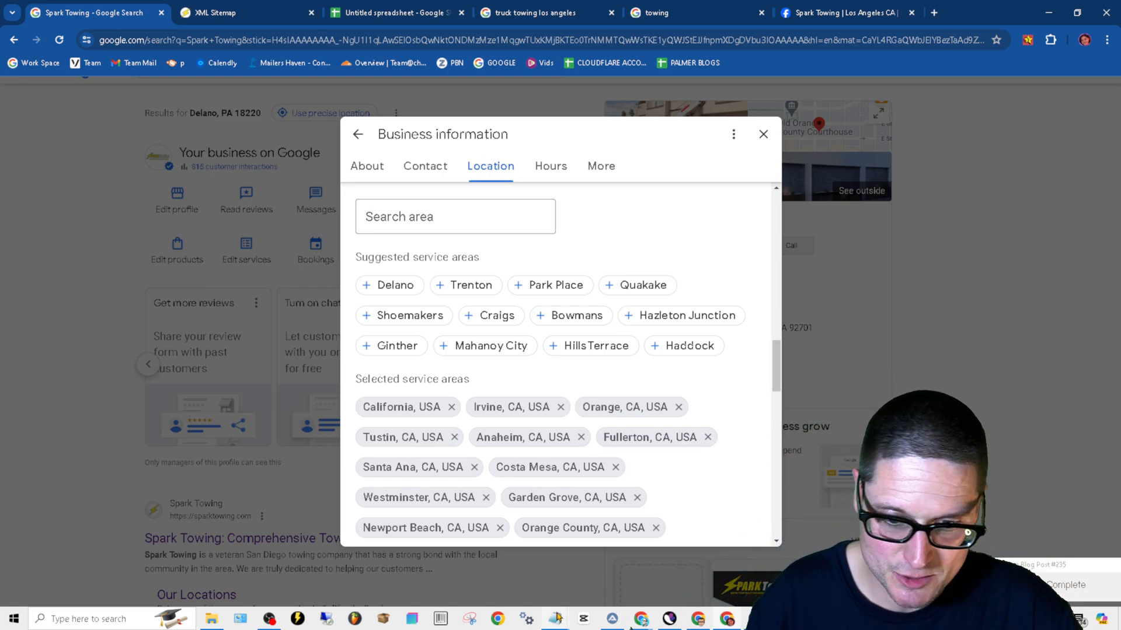
mouse_move(554, 619)
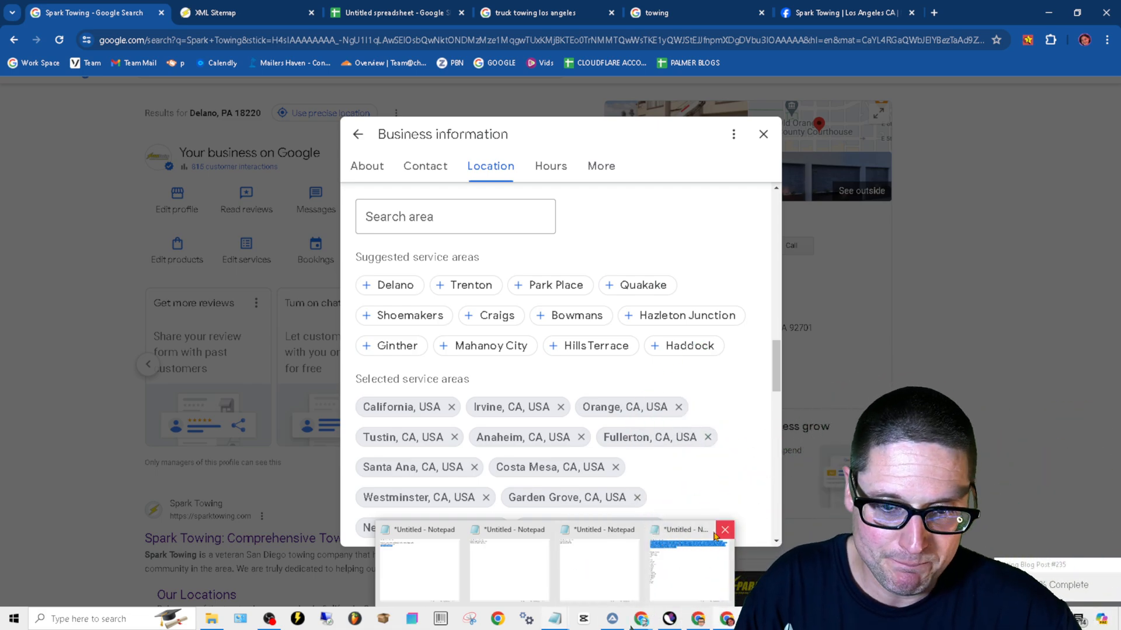
Step: In Notepad, add State, County, City / Town on new lines below the CA line
click(686, 565)
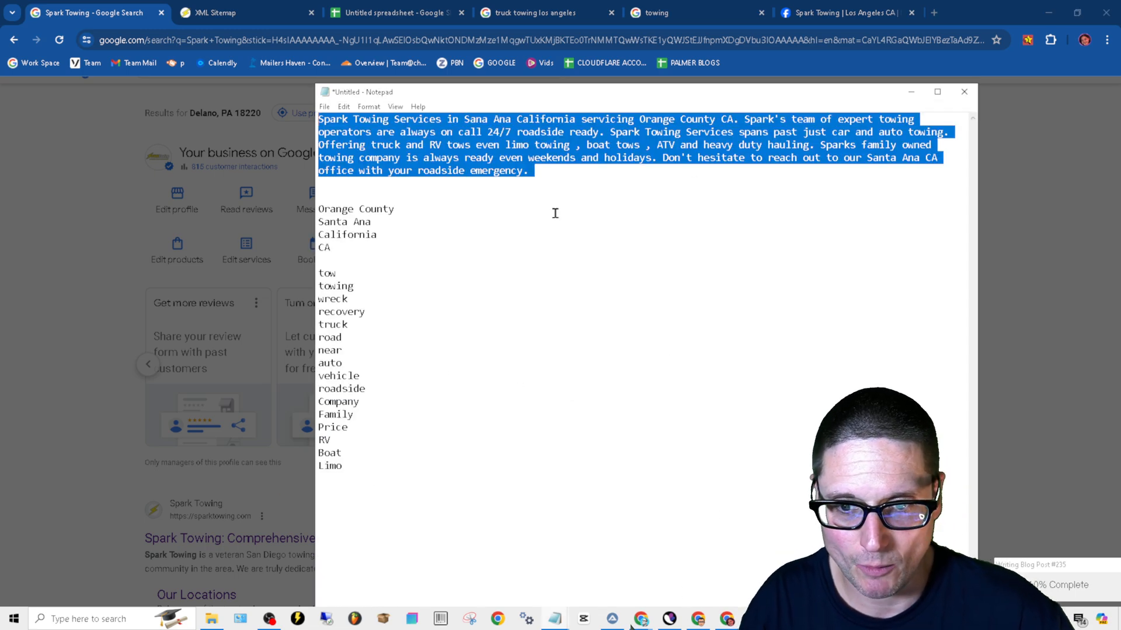
click(413, 250)
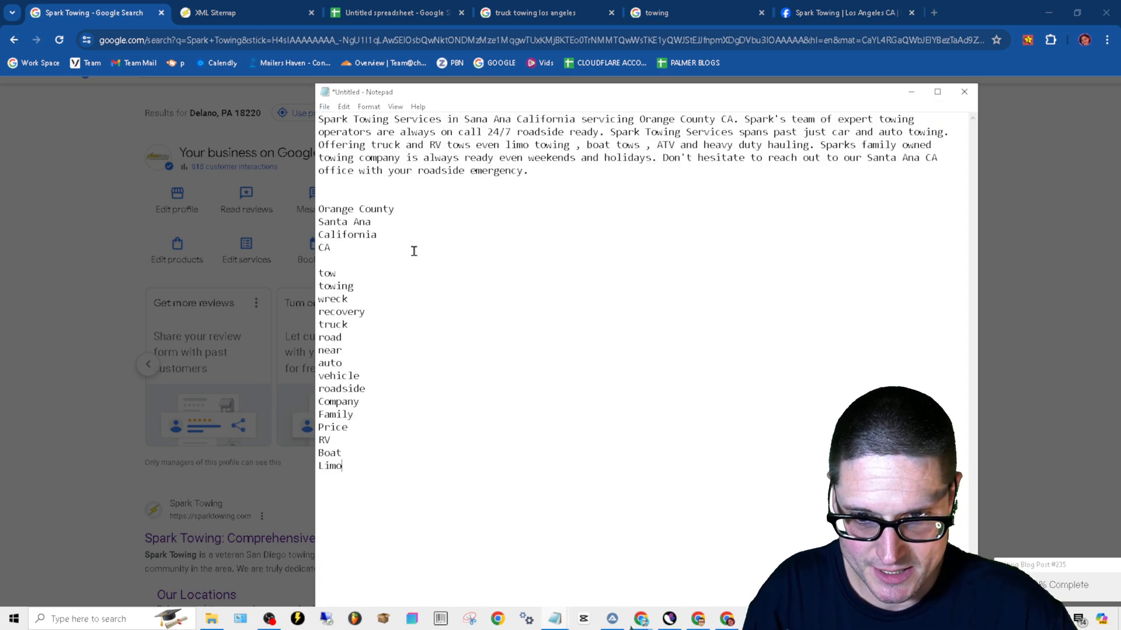
key(Enter)
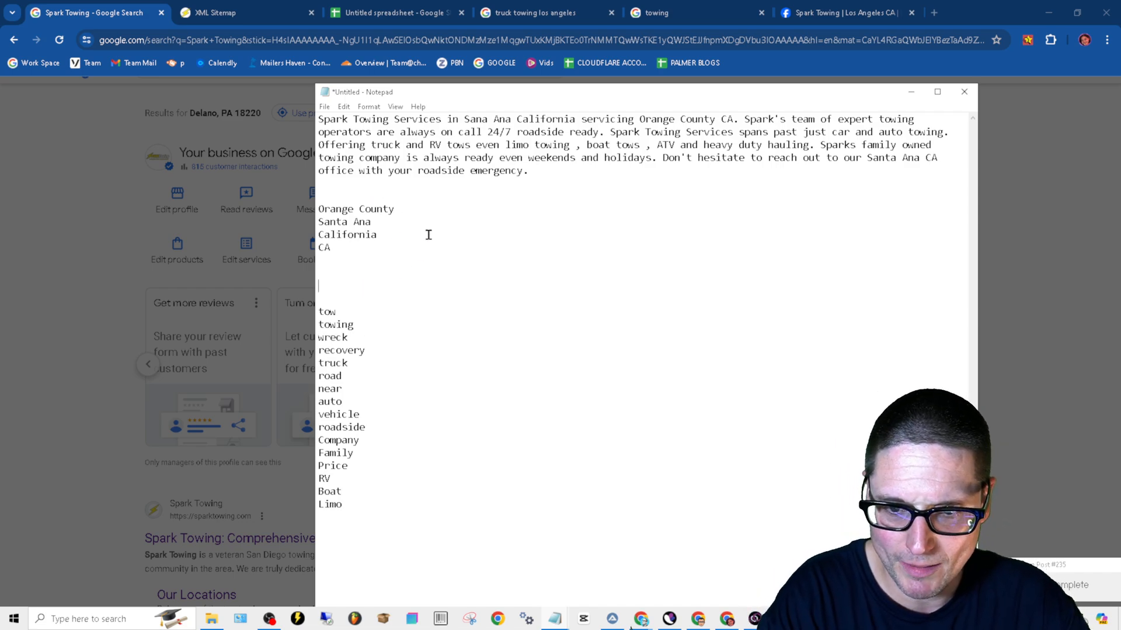
mouse_move(370, 279)
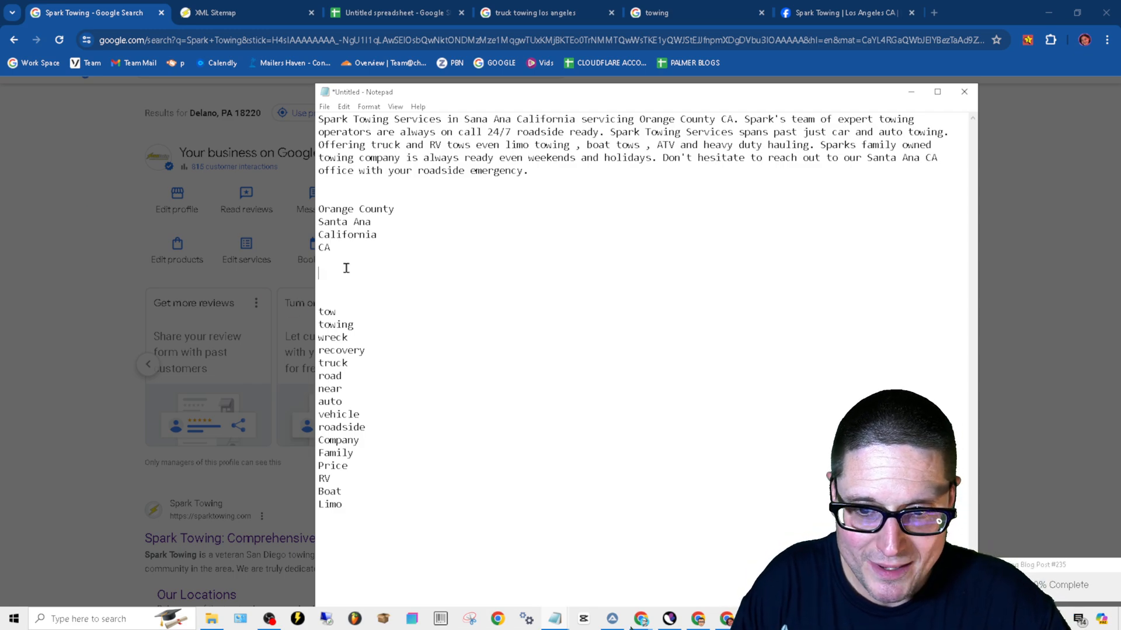
text(S)
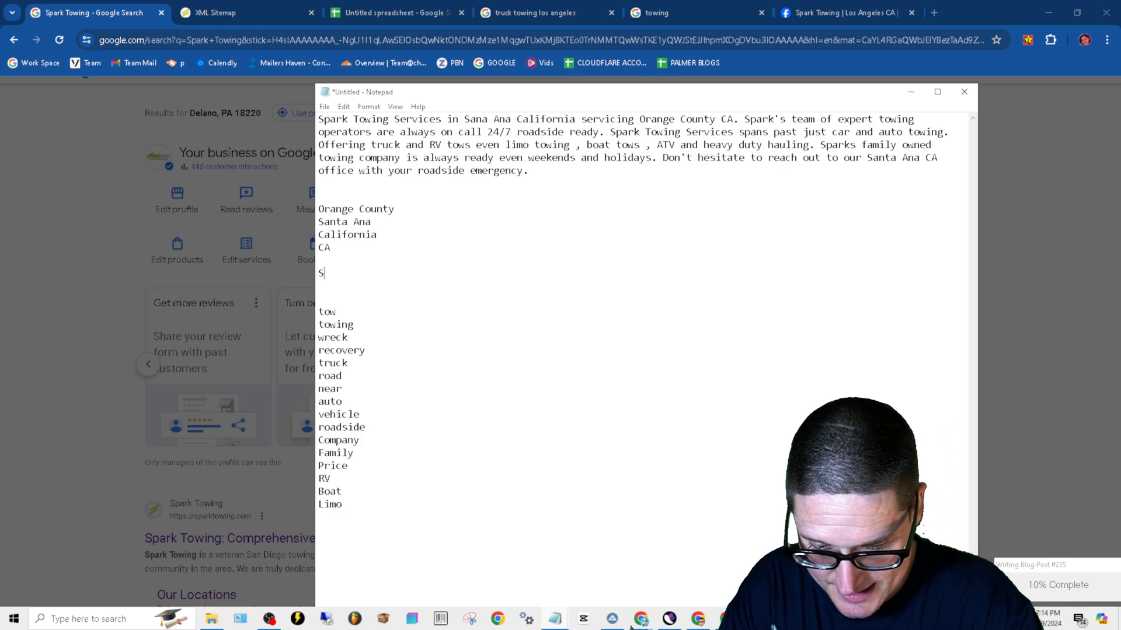
text(tate)
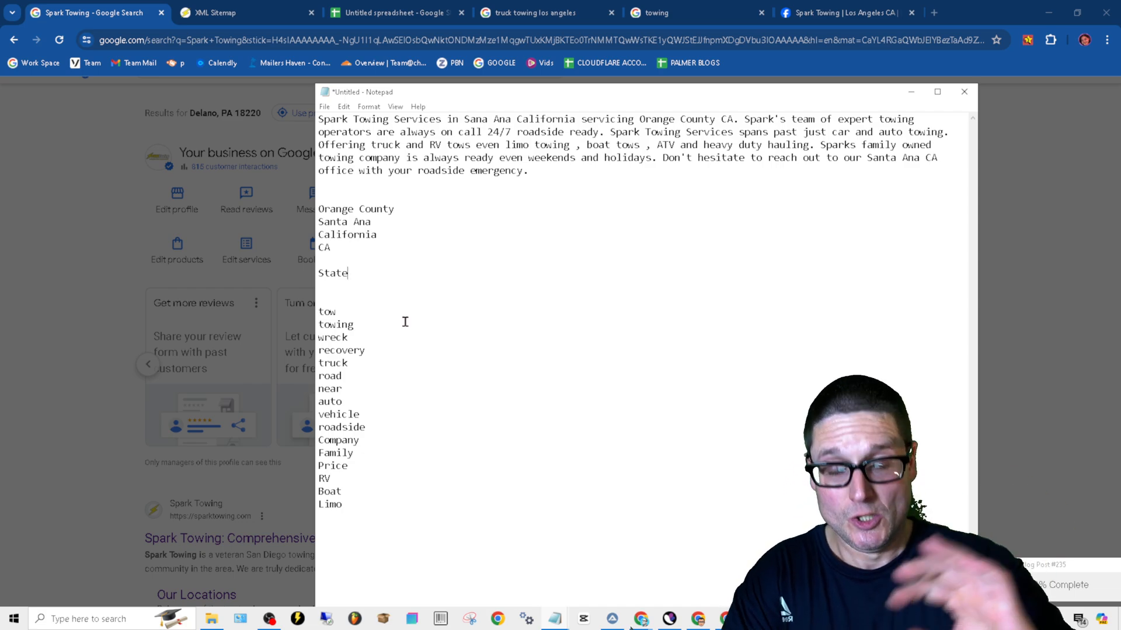
text(Cou)
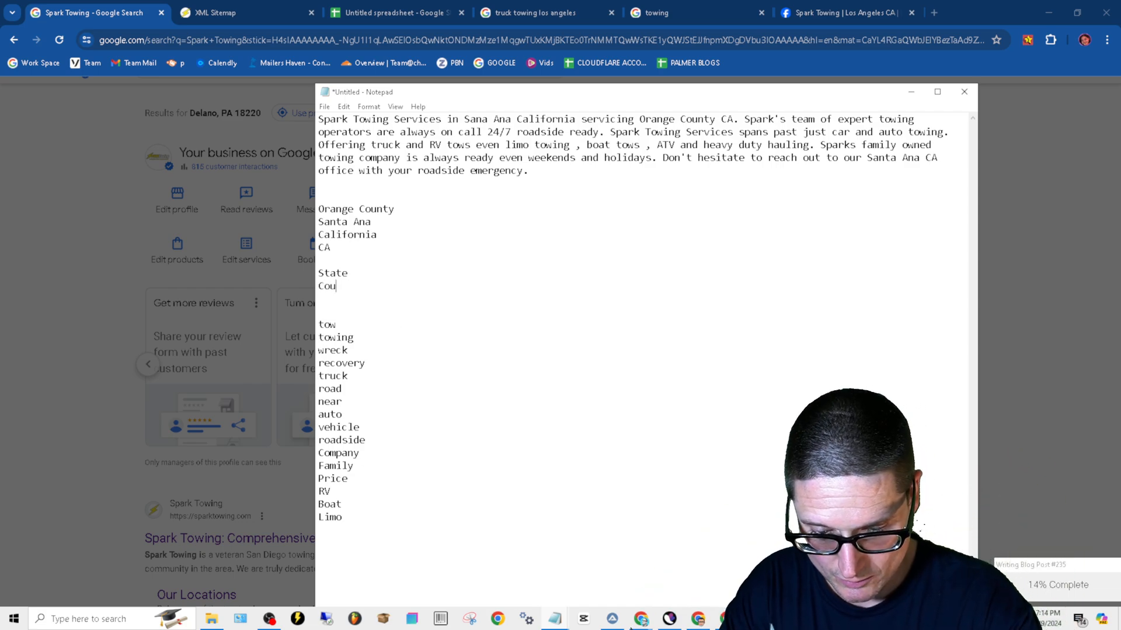
text(nty)
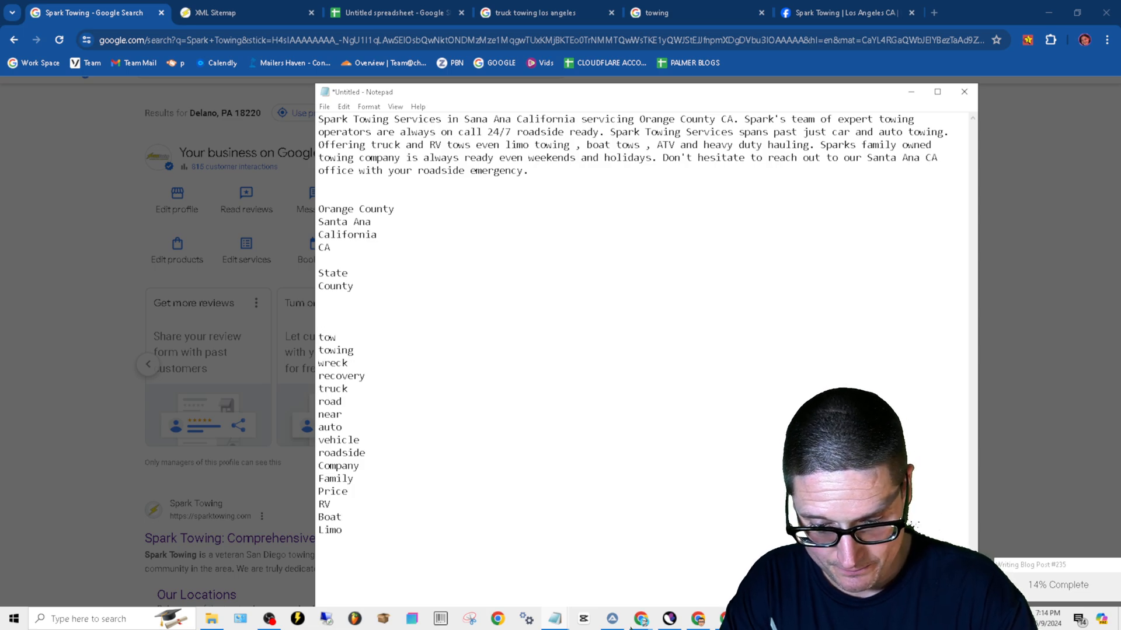
text(City)
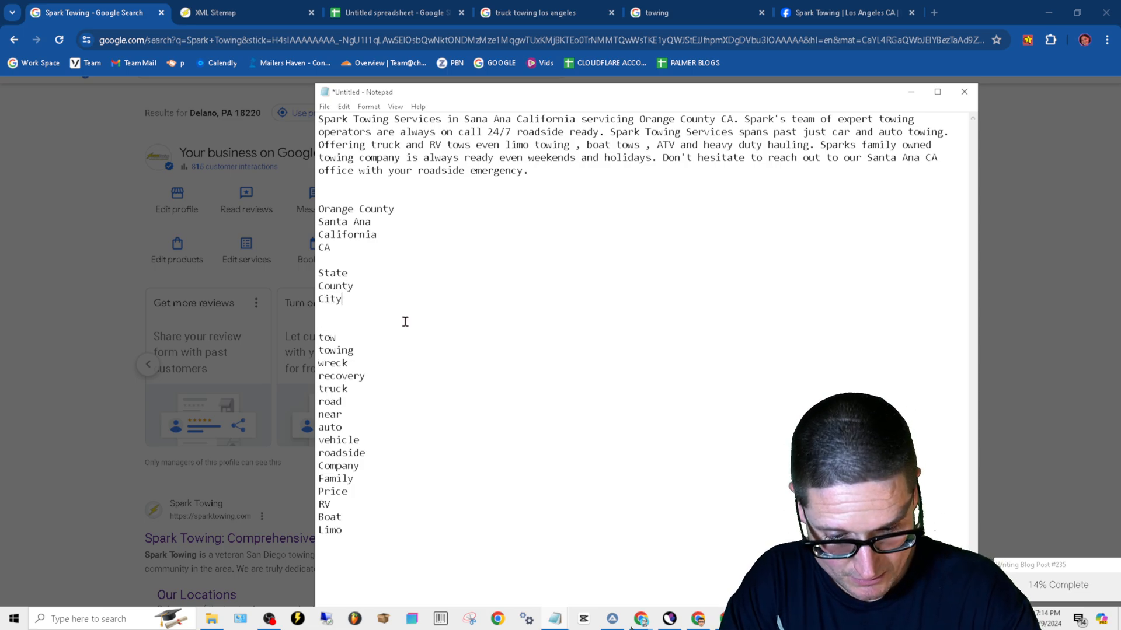
text(/ Town)
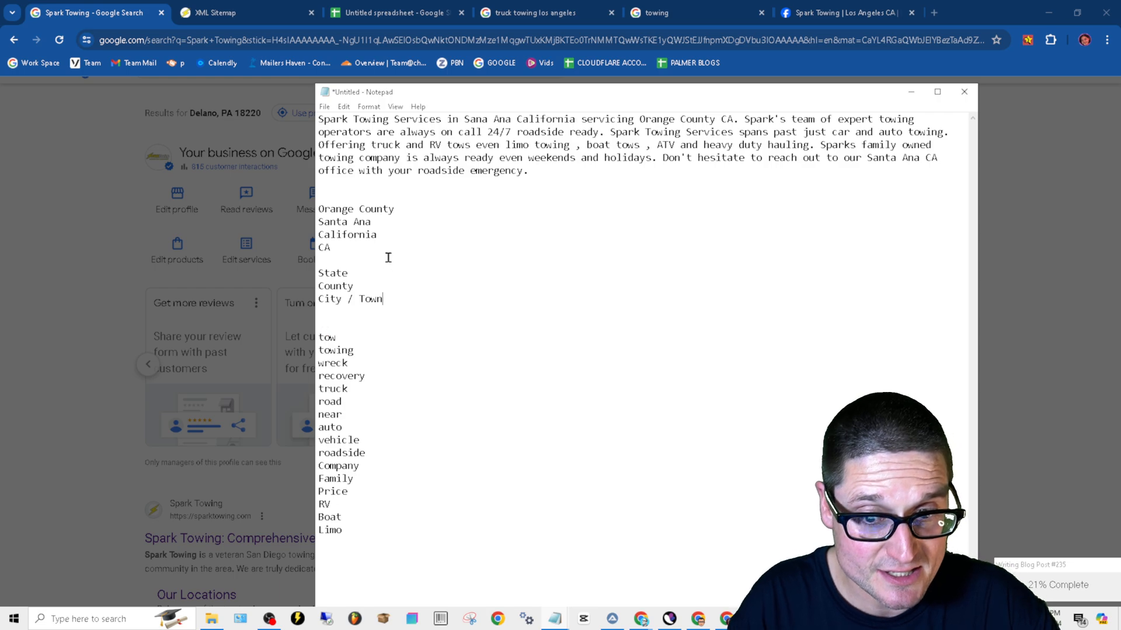
Step: Select and review the State and County words in the notes list
double_click(331, 273)
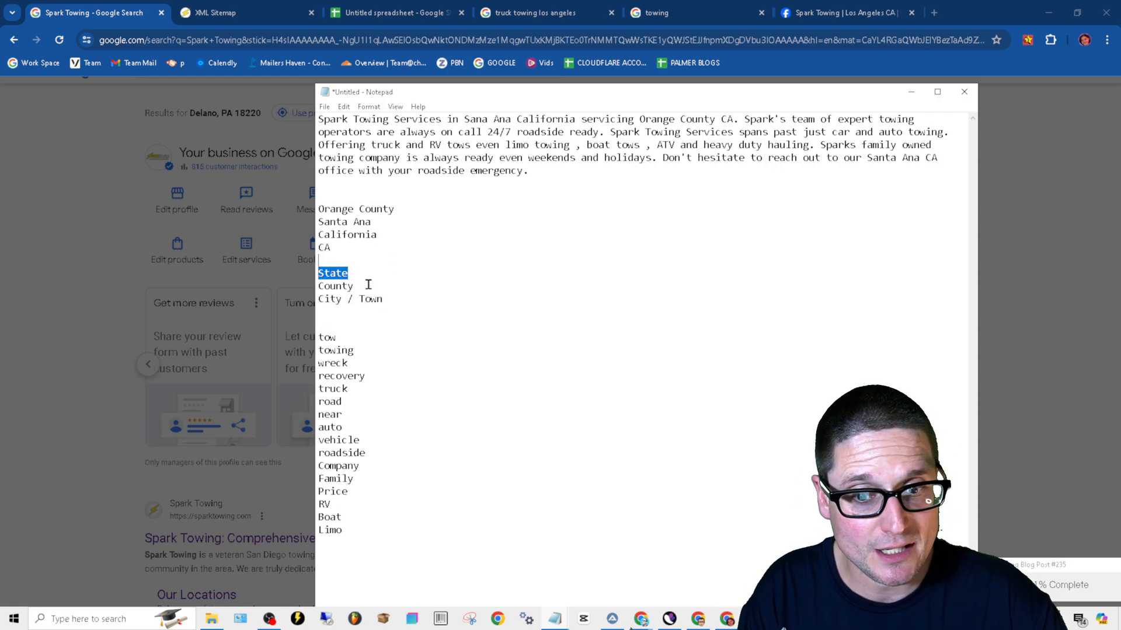
click(400, 303)
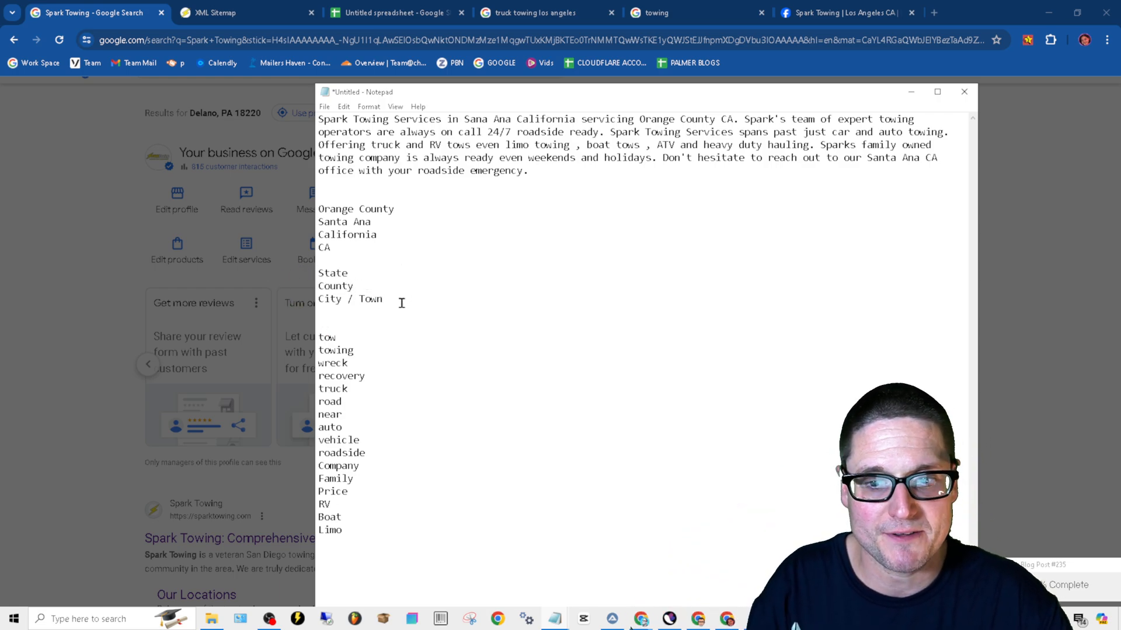
double_click(349, 299)
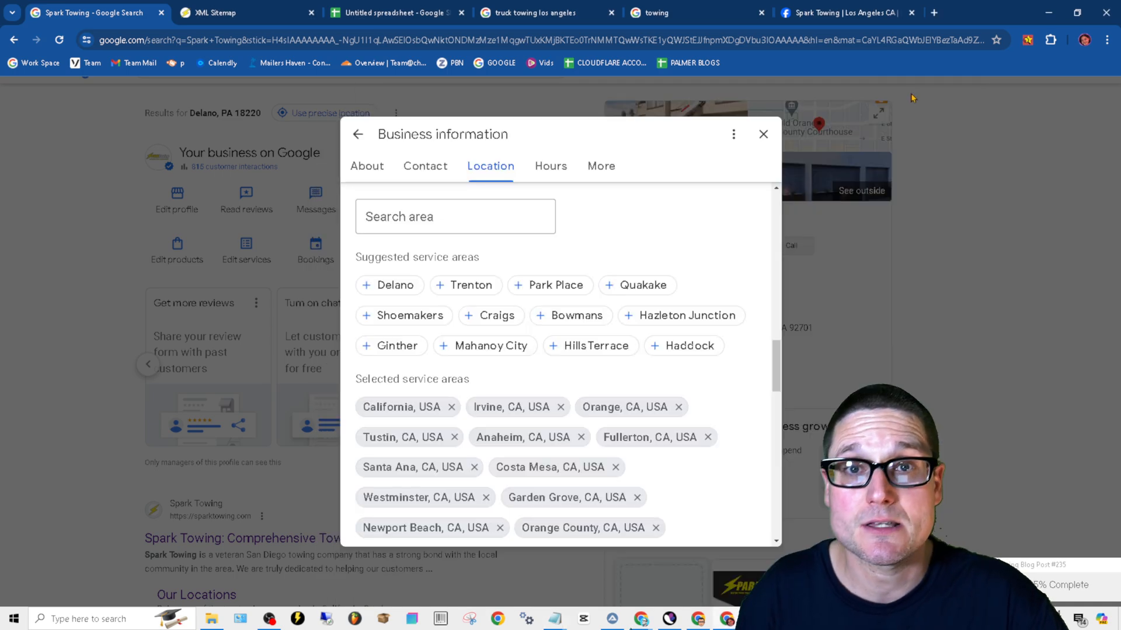
Step: Remove Irvine, Orange, Anaheim, Costa Mesa, Newport Beach, Downtown Santa Ana, Fairhaven and the last chip from service areas
scroll(down, 3)
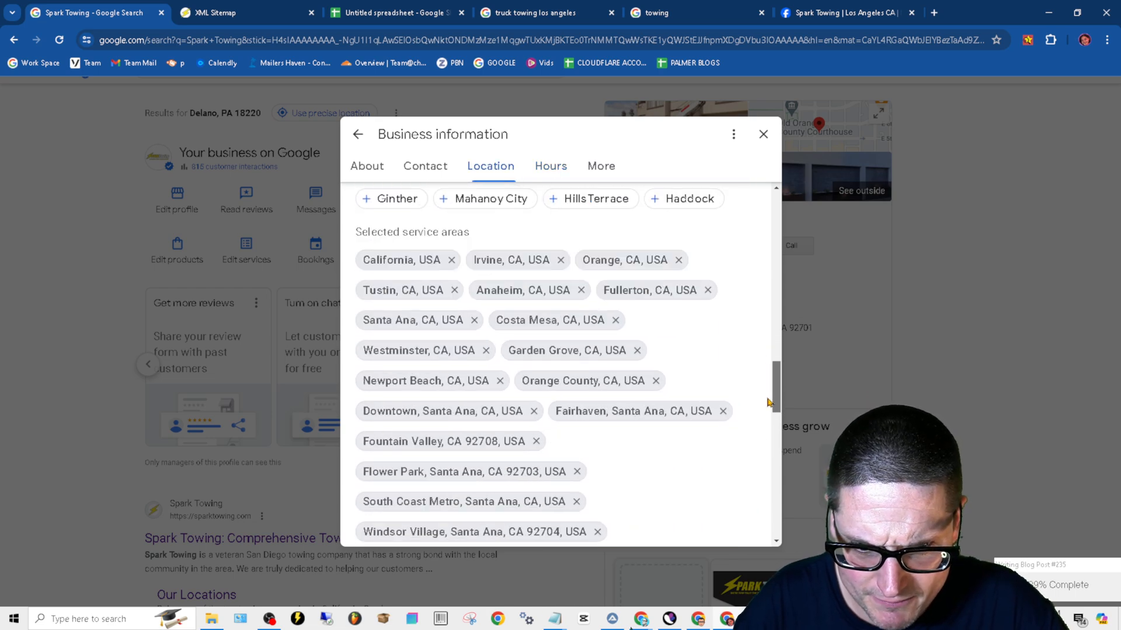
click(550, 166)
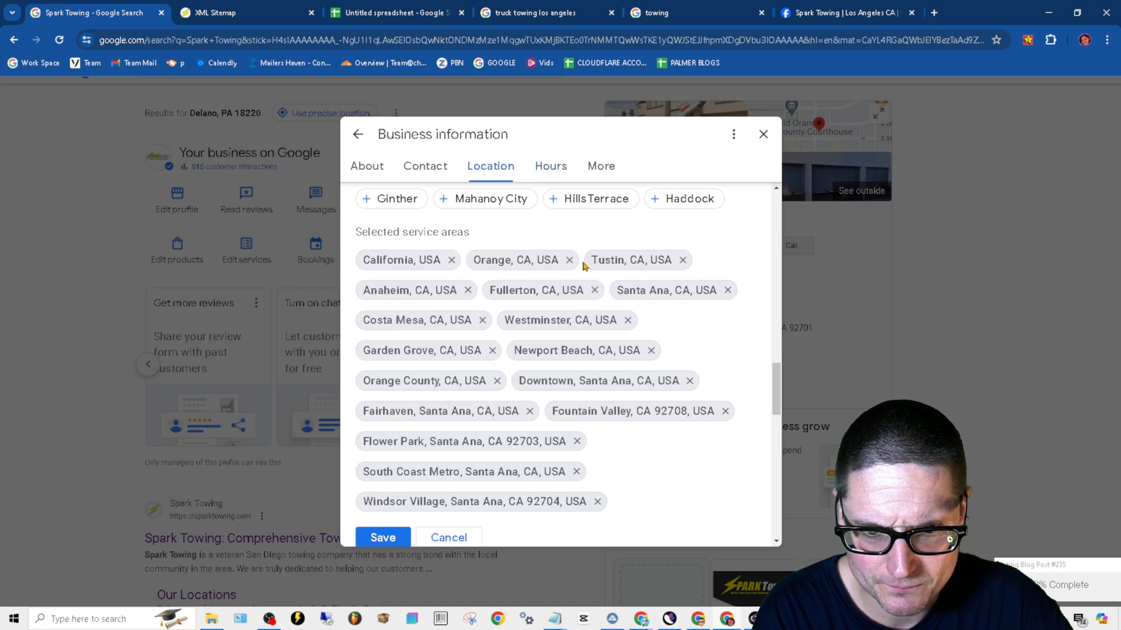
click(569, 260)
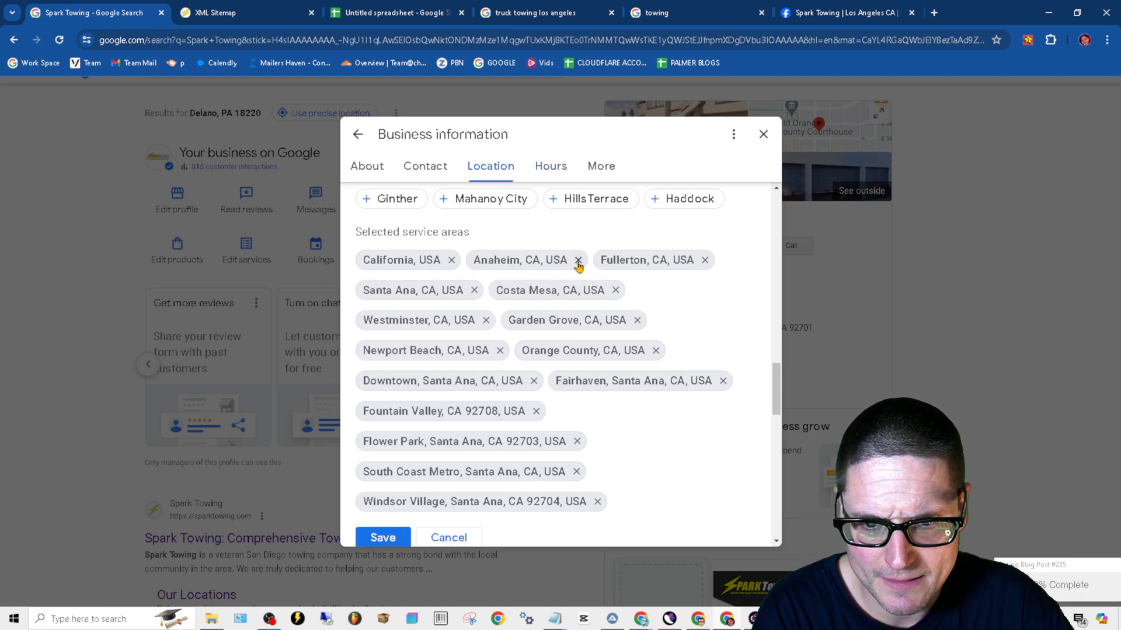
click(578, 260)
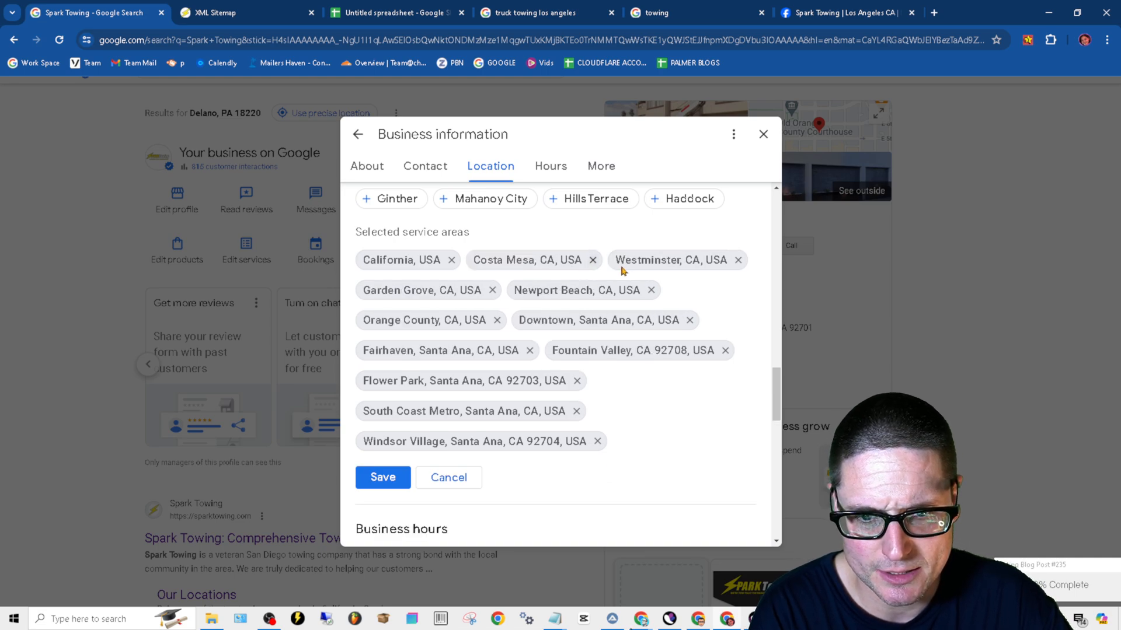
click(592, 259)
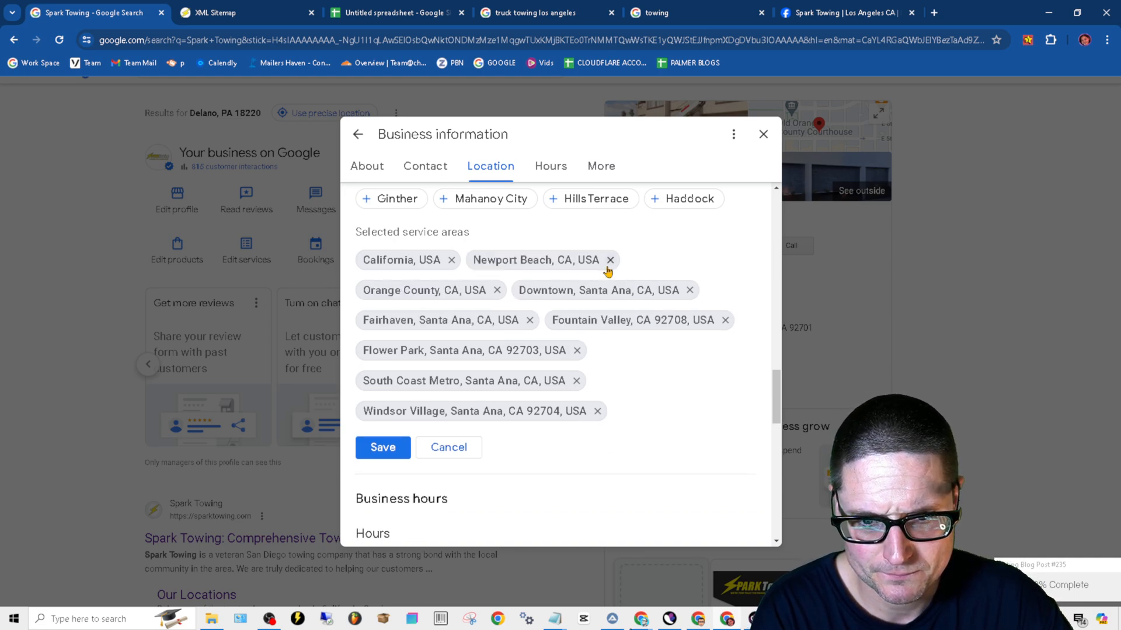
click(610, 259)
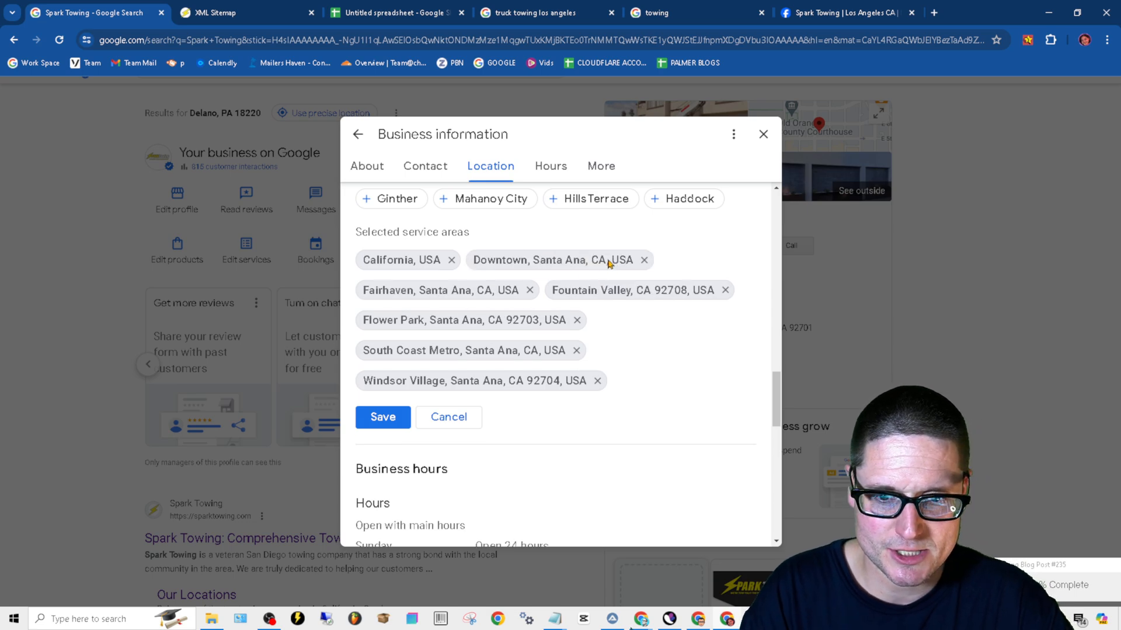
click(643, 259)
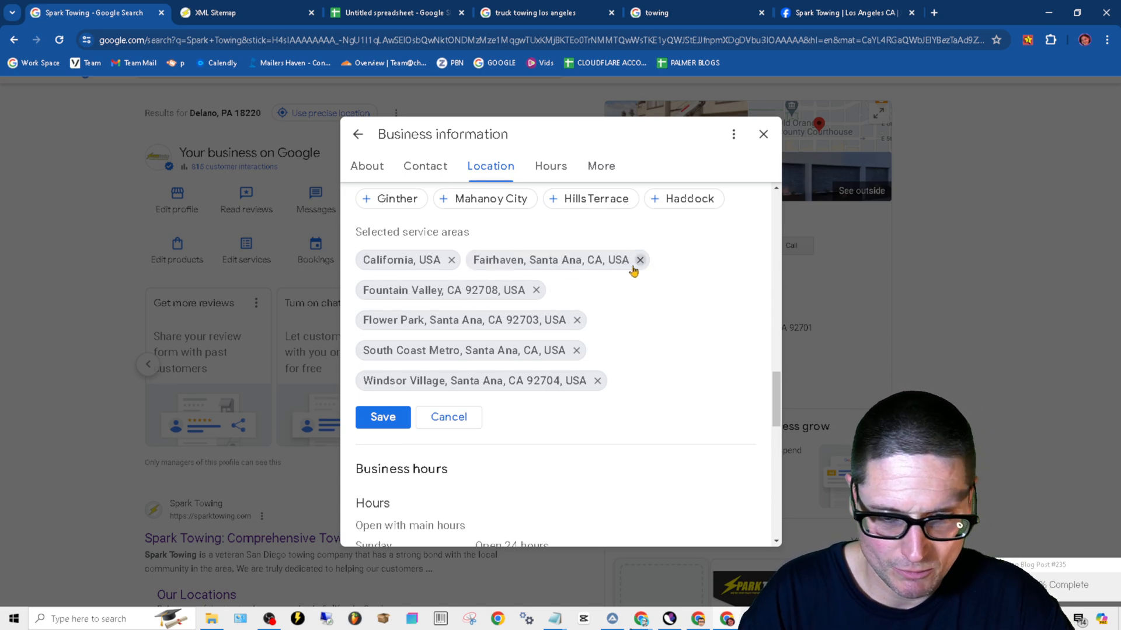
click(641, 259)
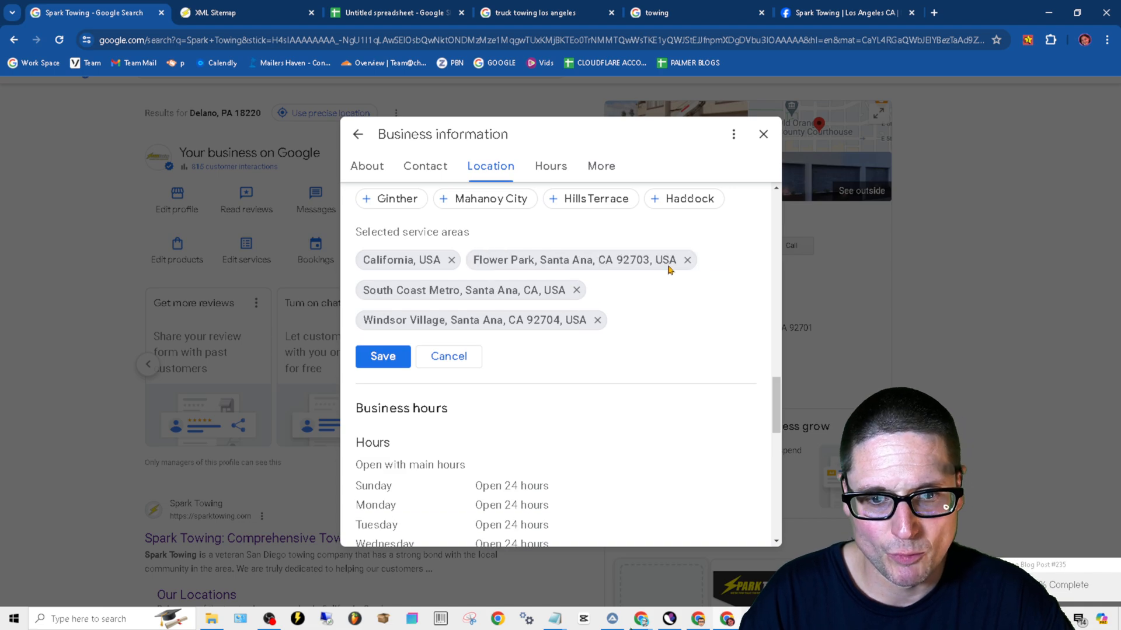
mouse_move(685, 270)
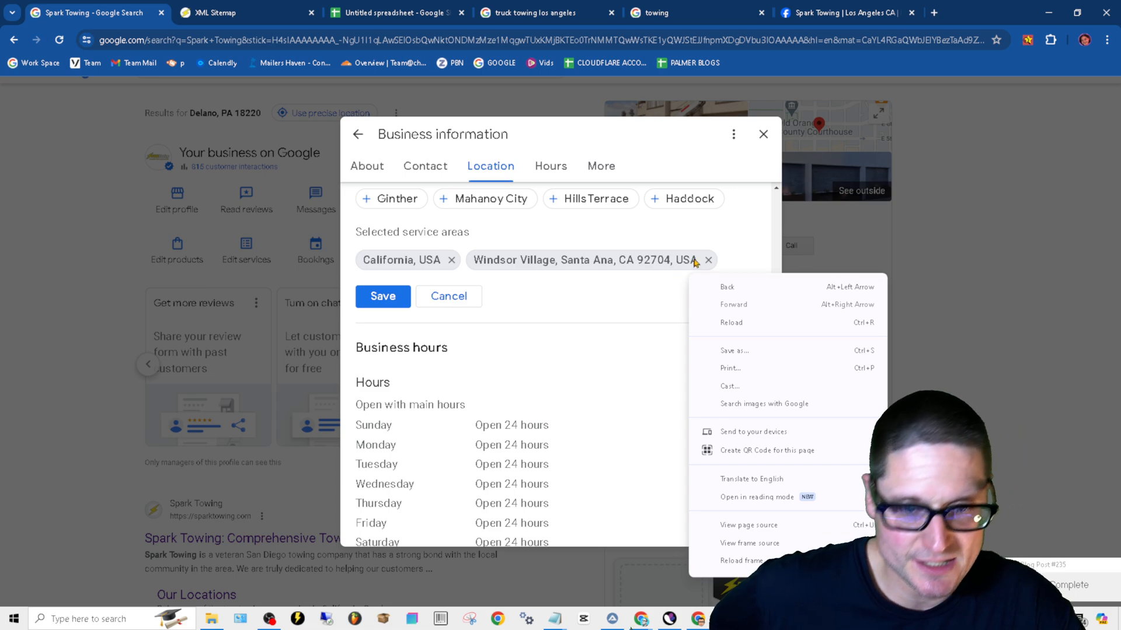
click(707, 259)
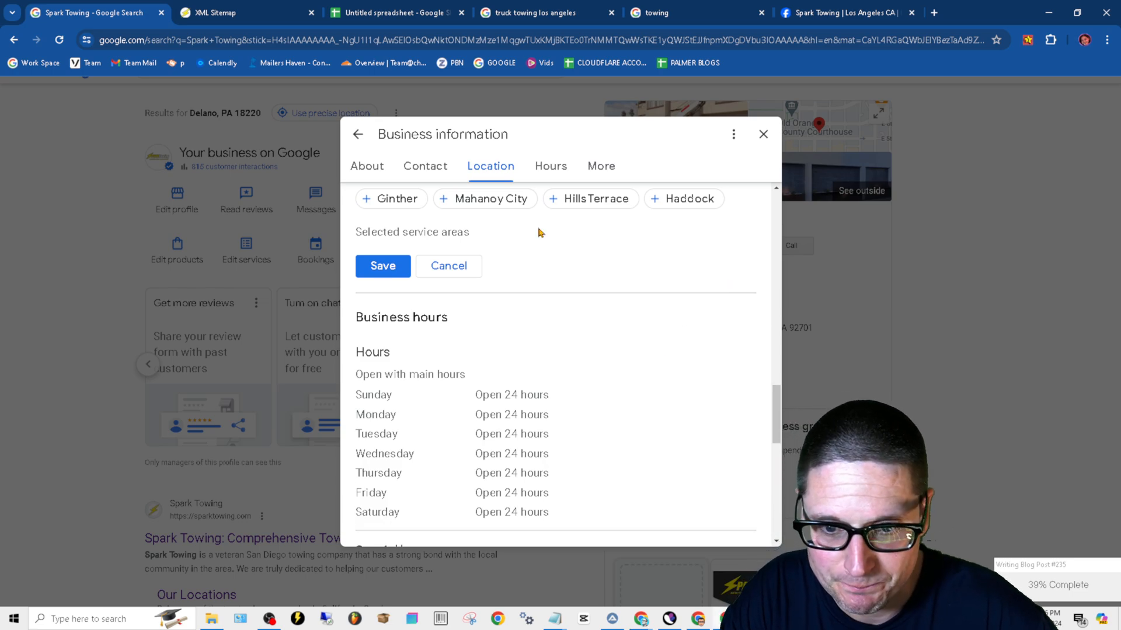
Step: Search and pick Orange County, CA; California; and Santa Ana, CA as service areas
scroll(up, 3)
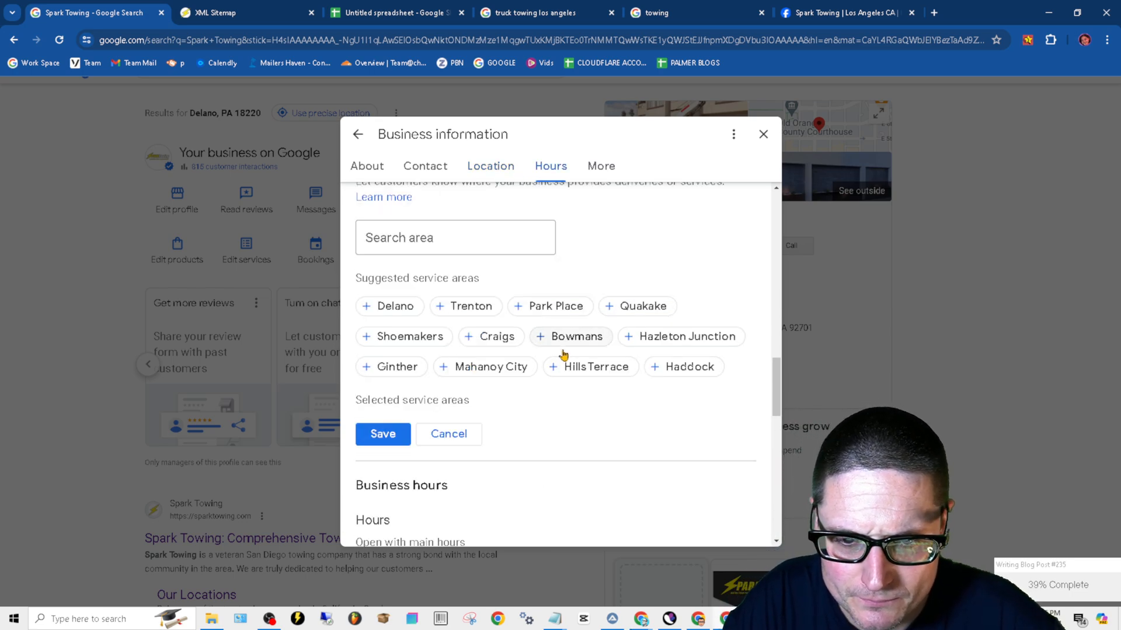
scroll(up, 3)
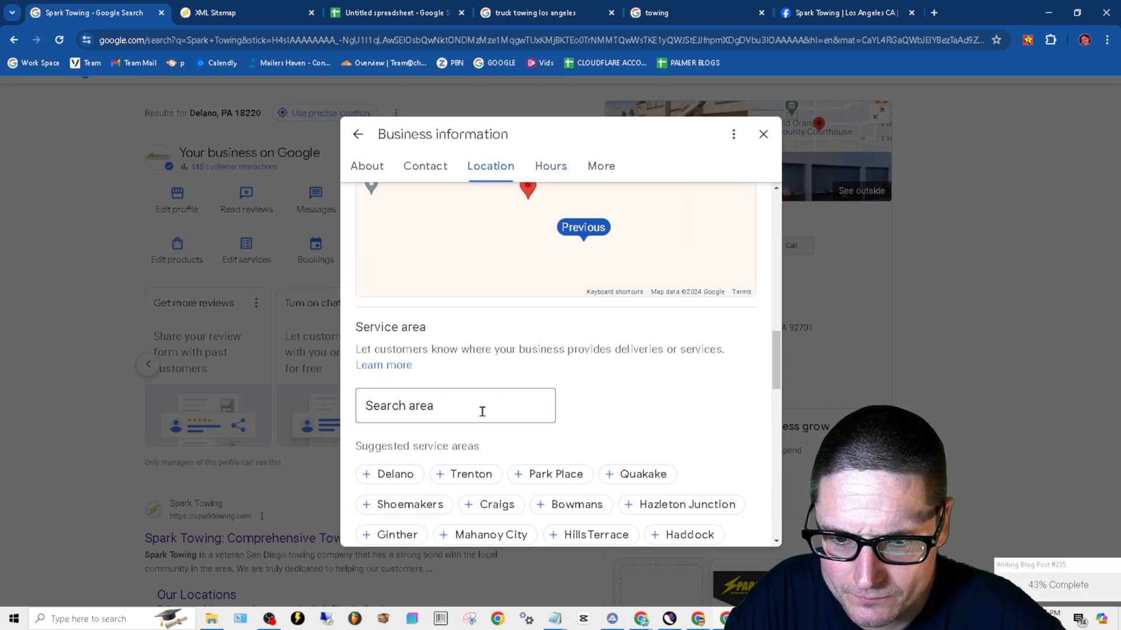
text(orange county)
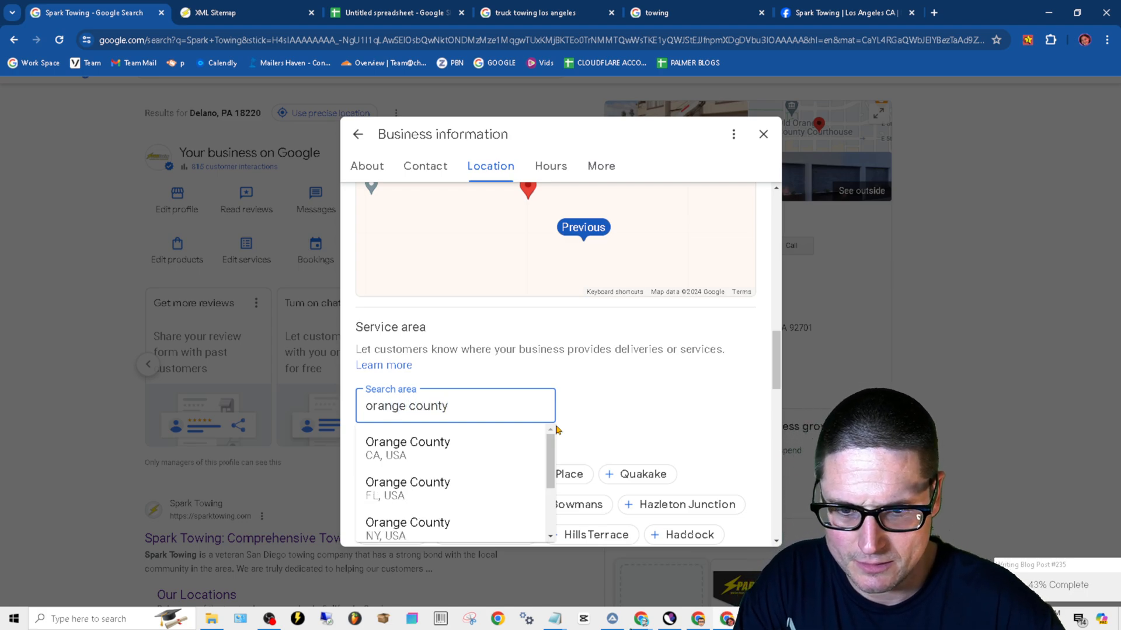
mouse_move(472, 456)
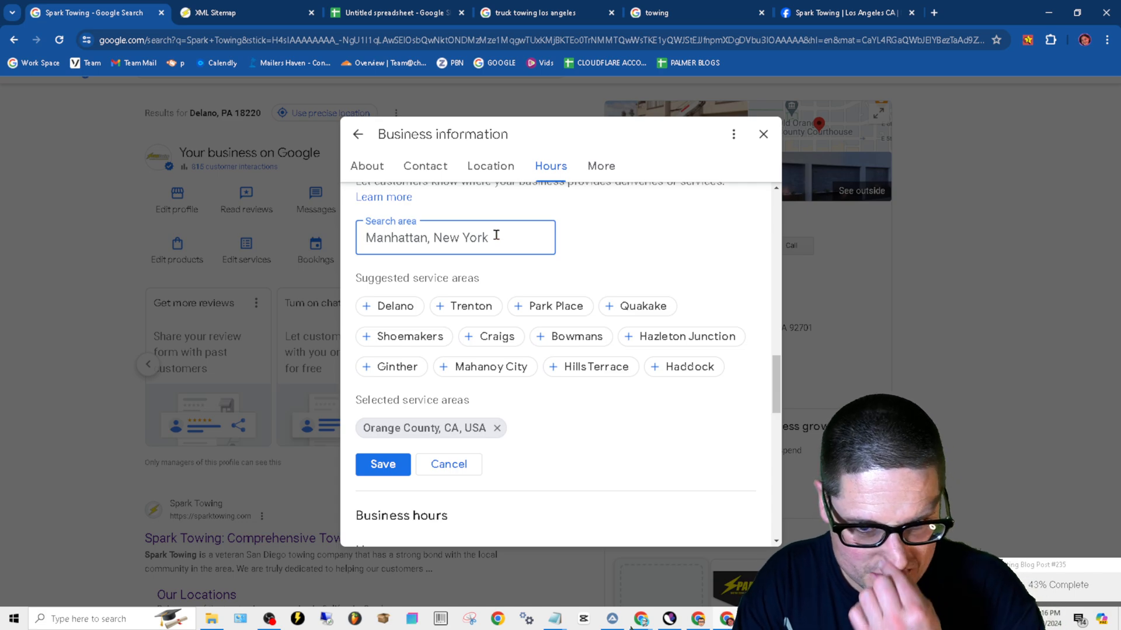
text(Califor)
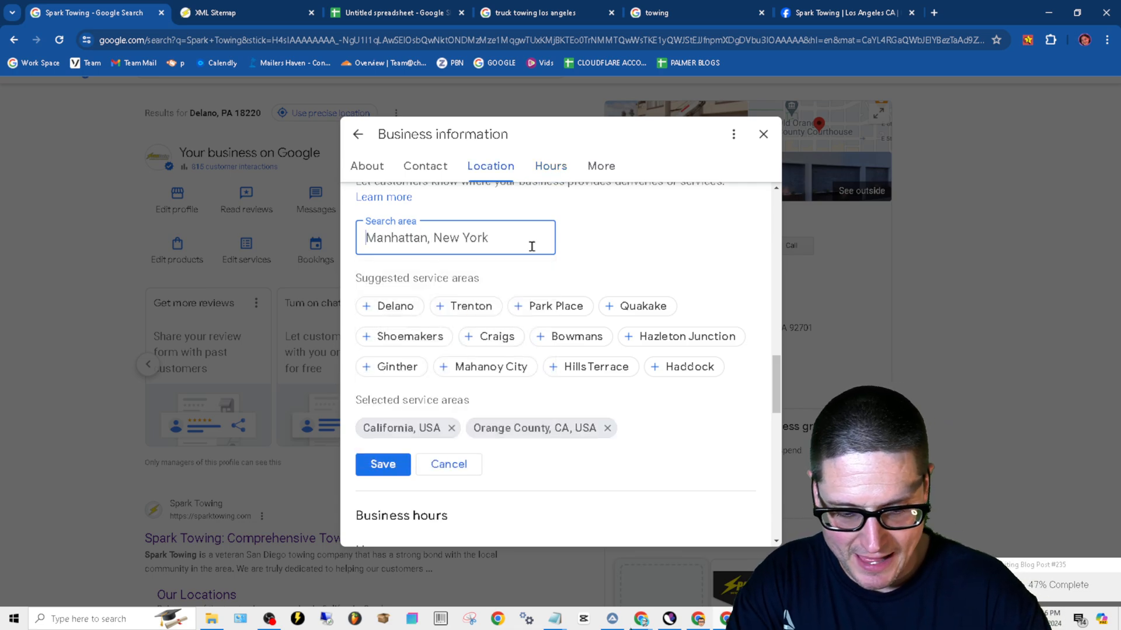
text(Santa)
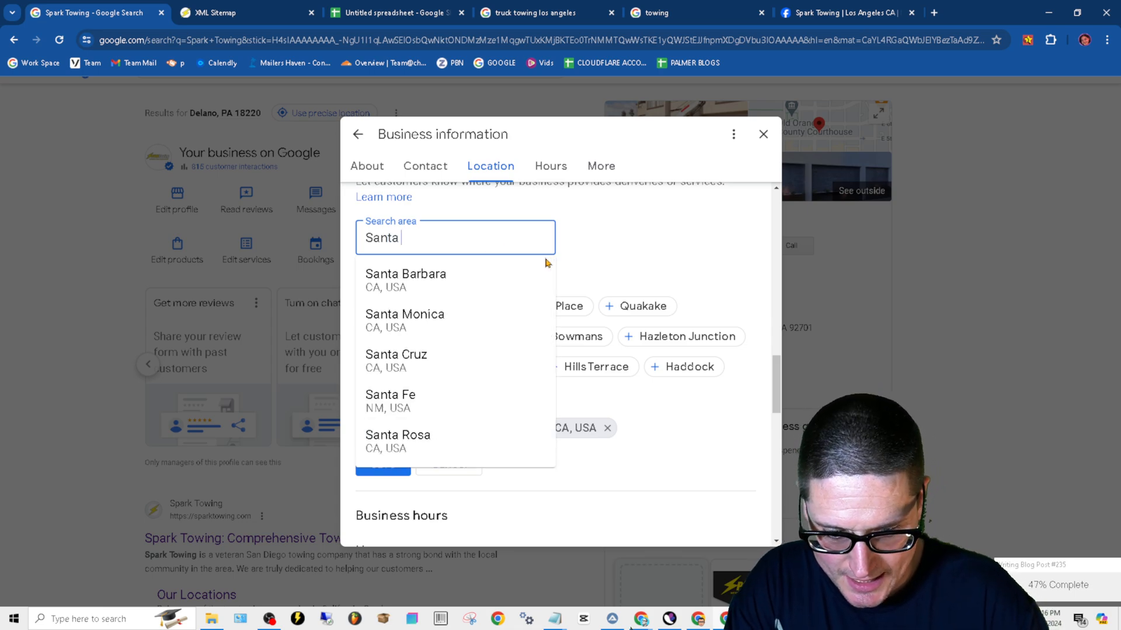
text(Ana)
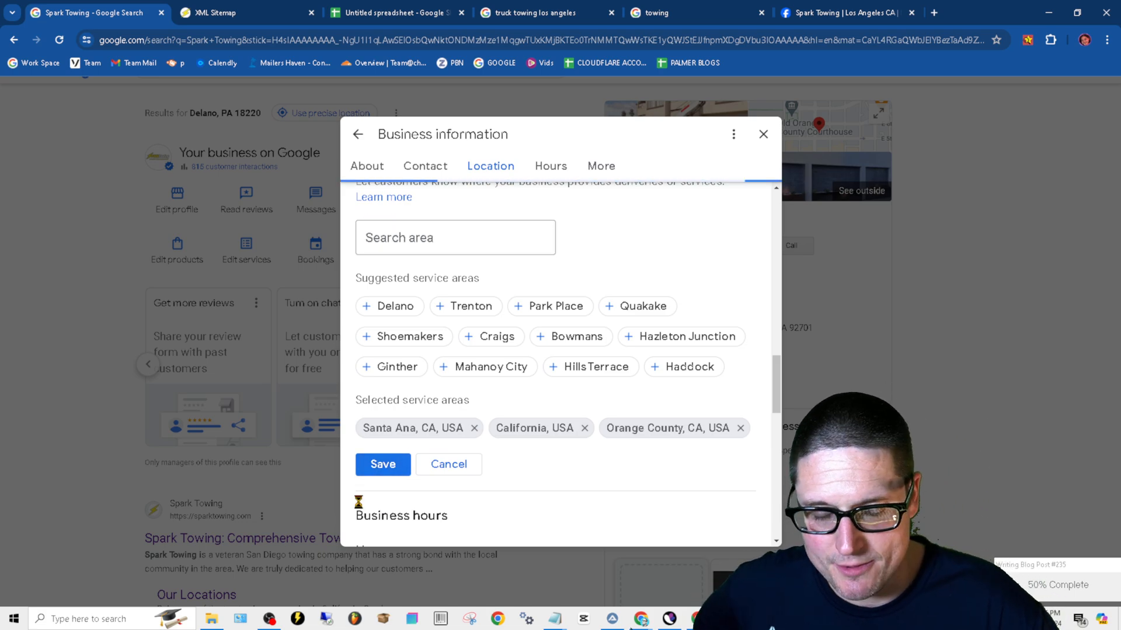
Step: Save the three service areas and start adding online service hours in the Hours section
click(383, 463)
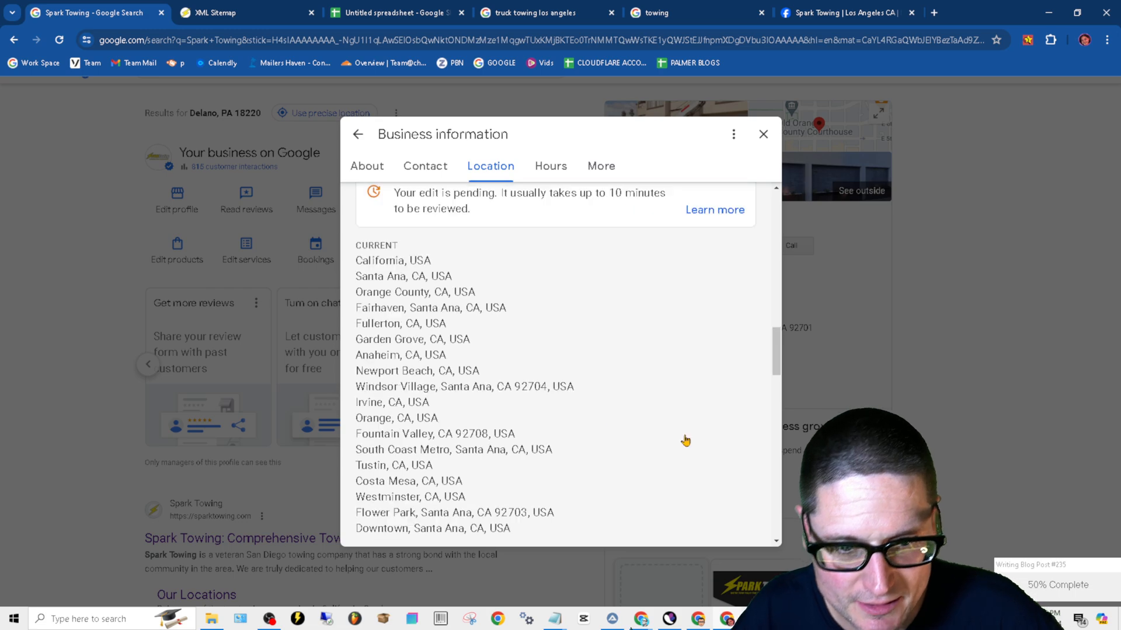
click(550, 166)
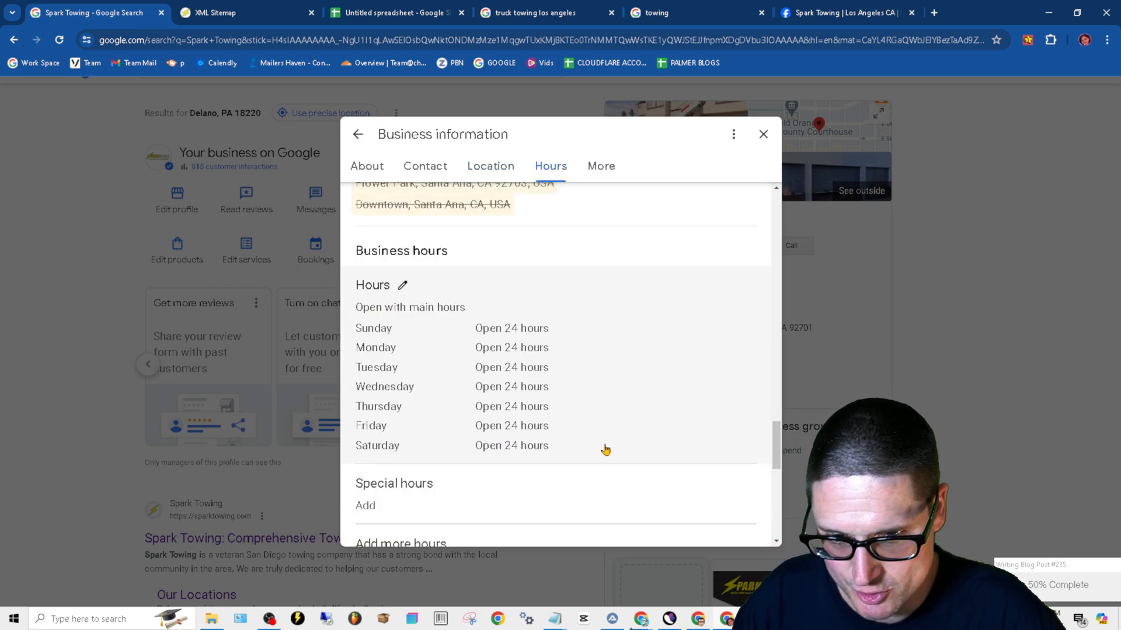
scroll(down, 3)
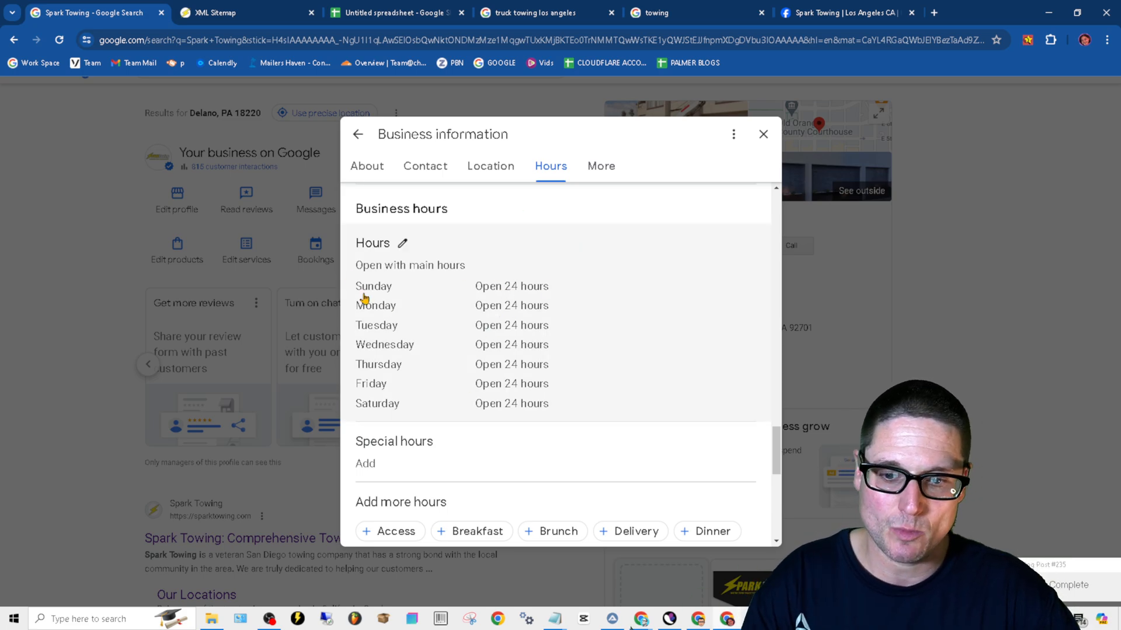
mouse_move(510, 364)
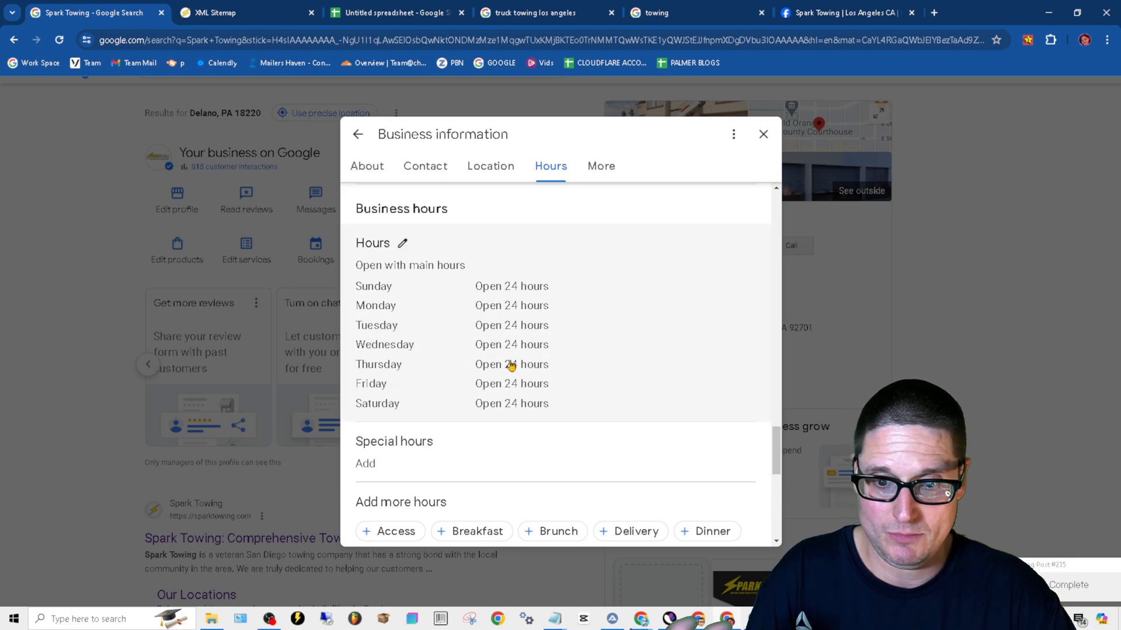
scroll(down, 3)
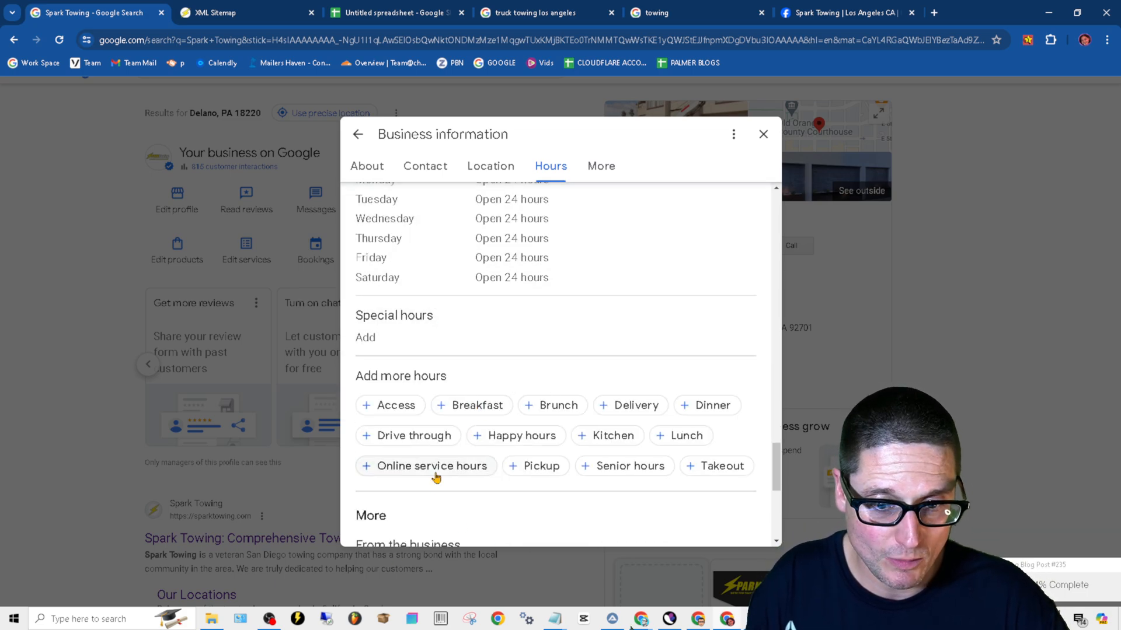
click(432, 466)
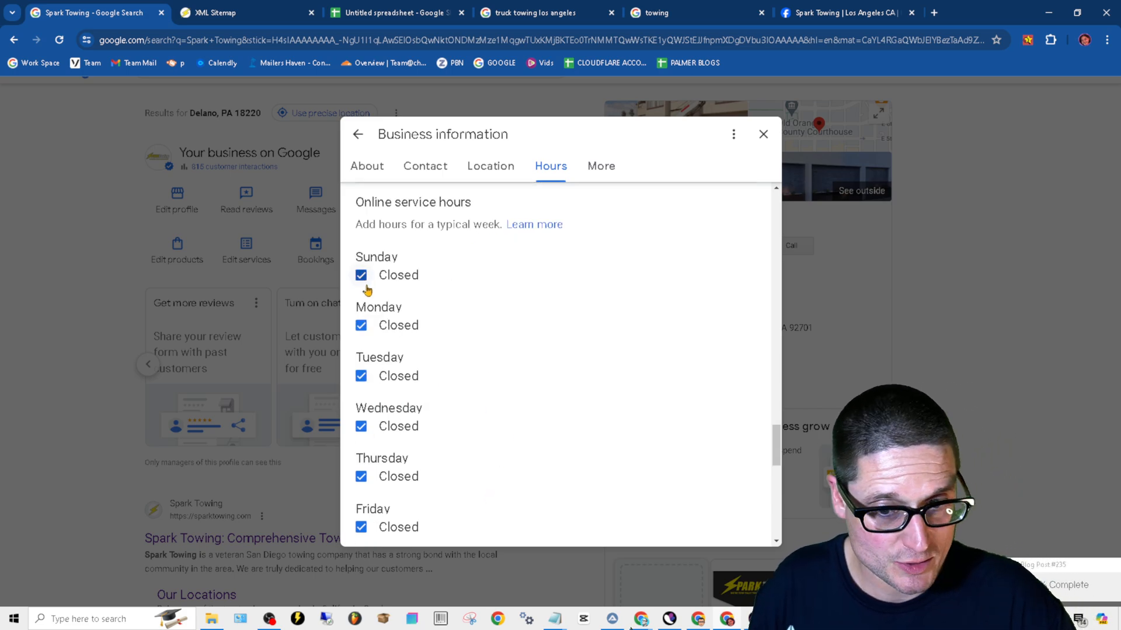
Step: Mark Sunday through Saturday open with 24 hours selected for each day, and save
click(361, 276)
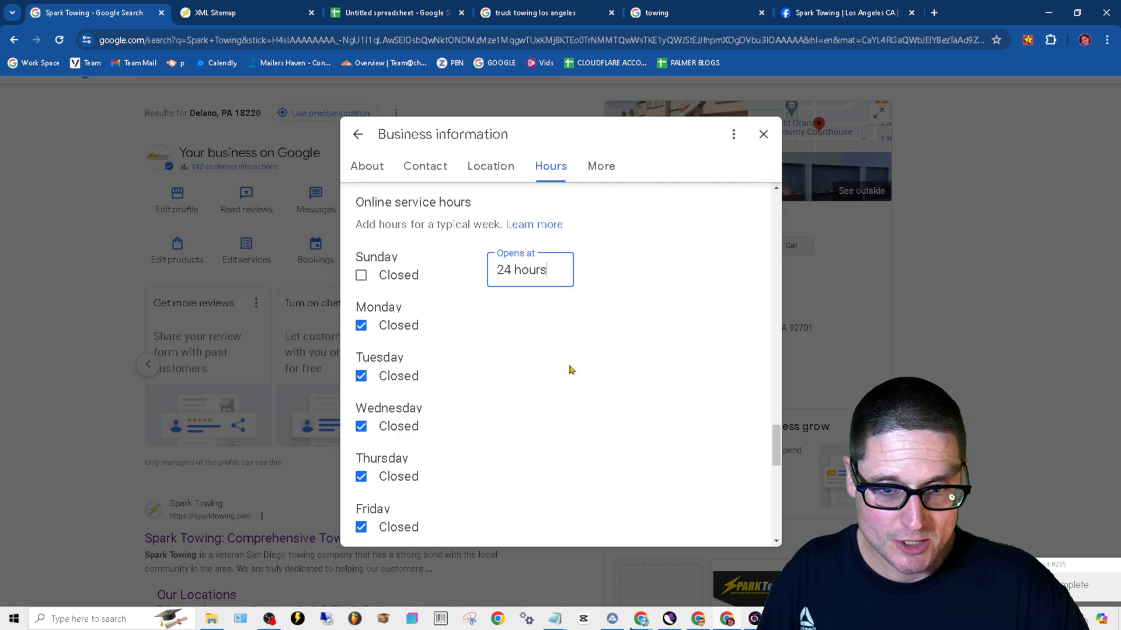
click(361, 326)
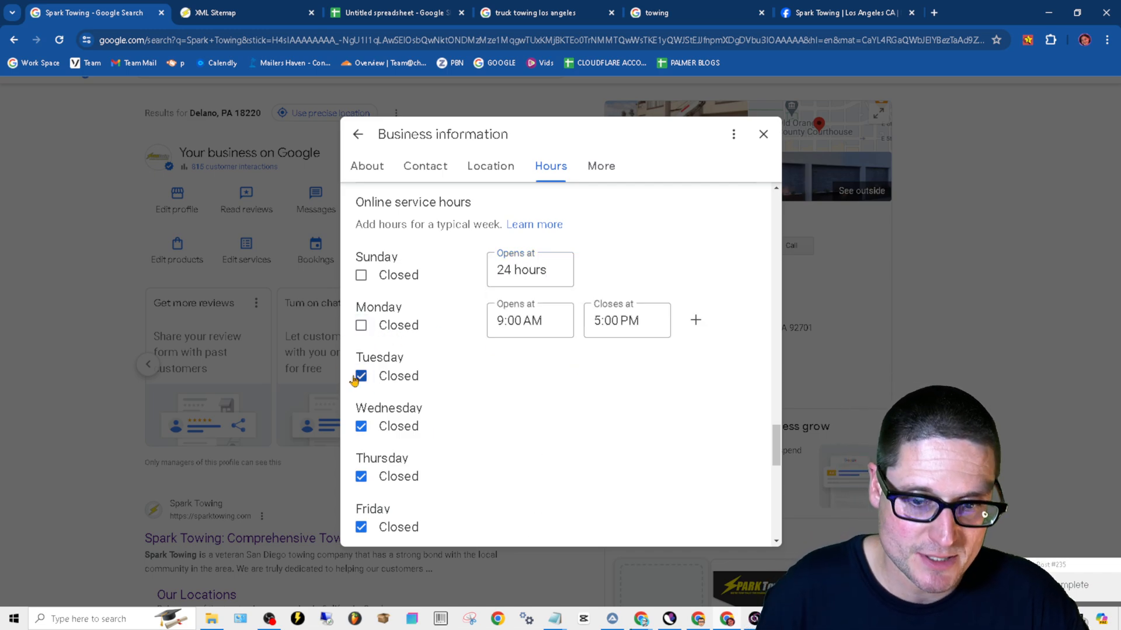
click(361, 376)
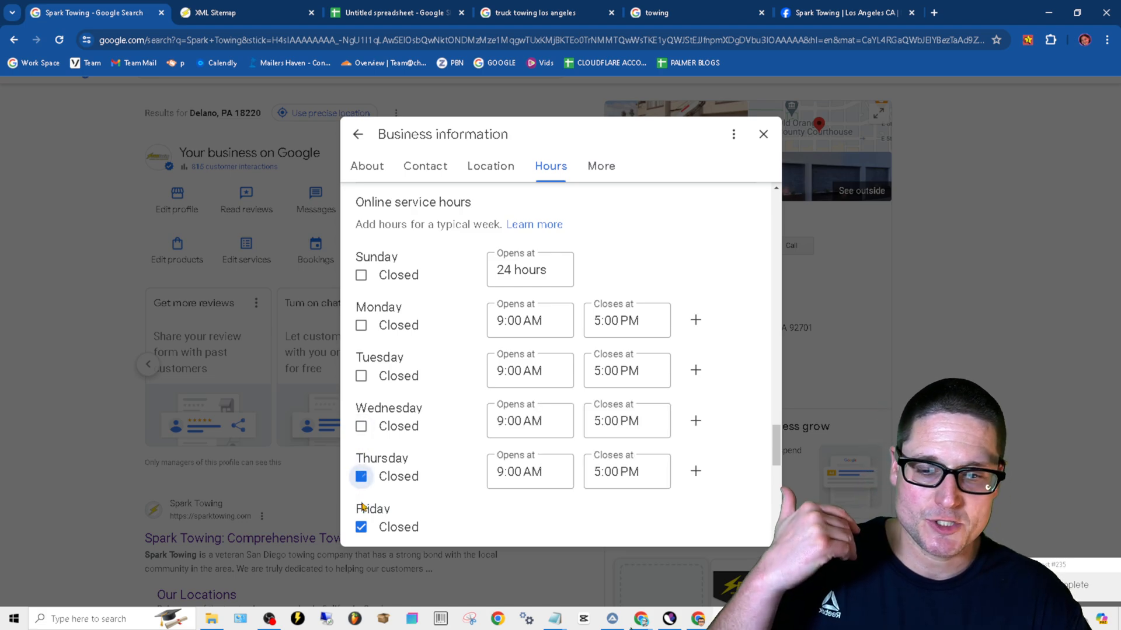
click(530, 320)
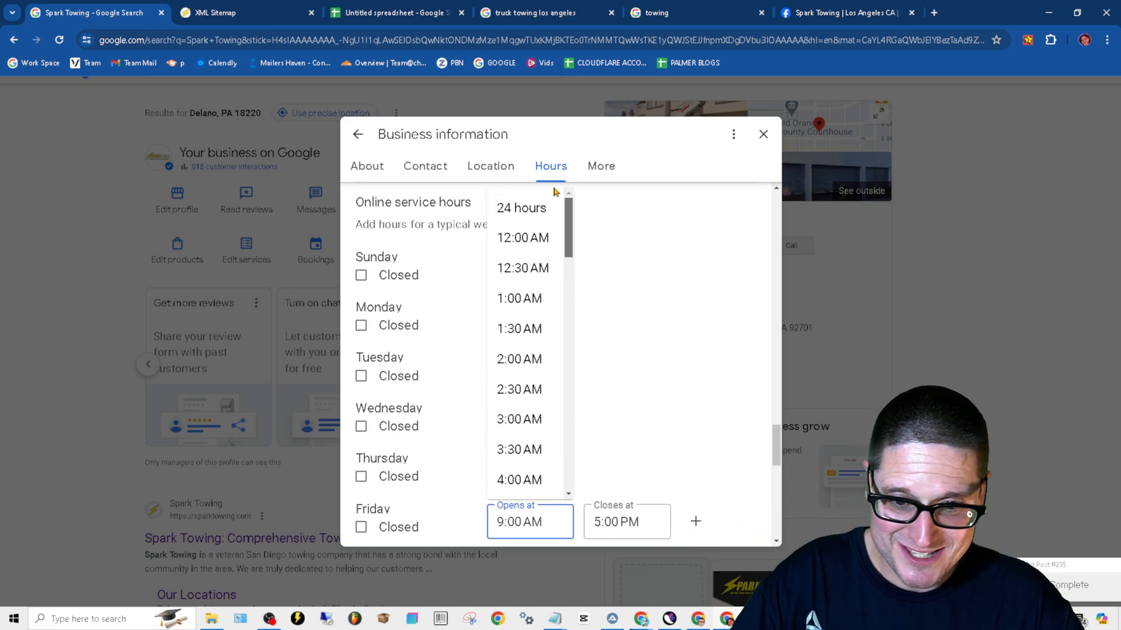
click(521, 208)
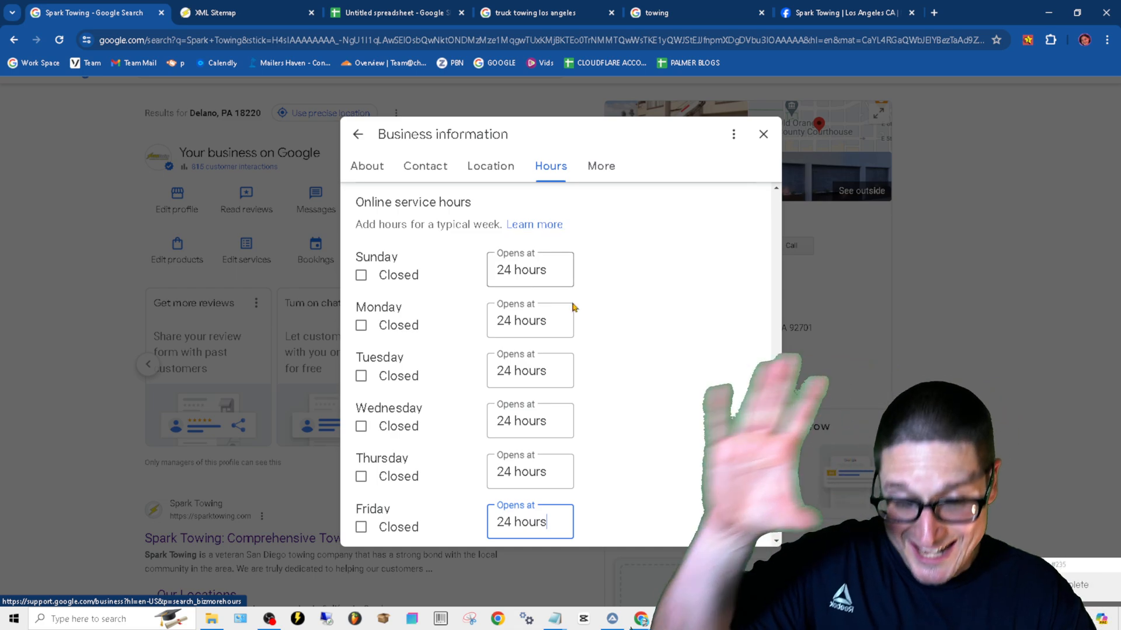
scroll(down, 3)
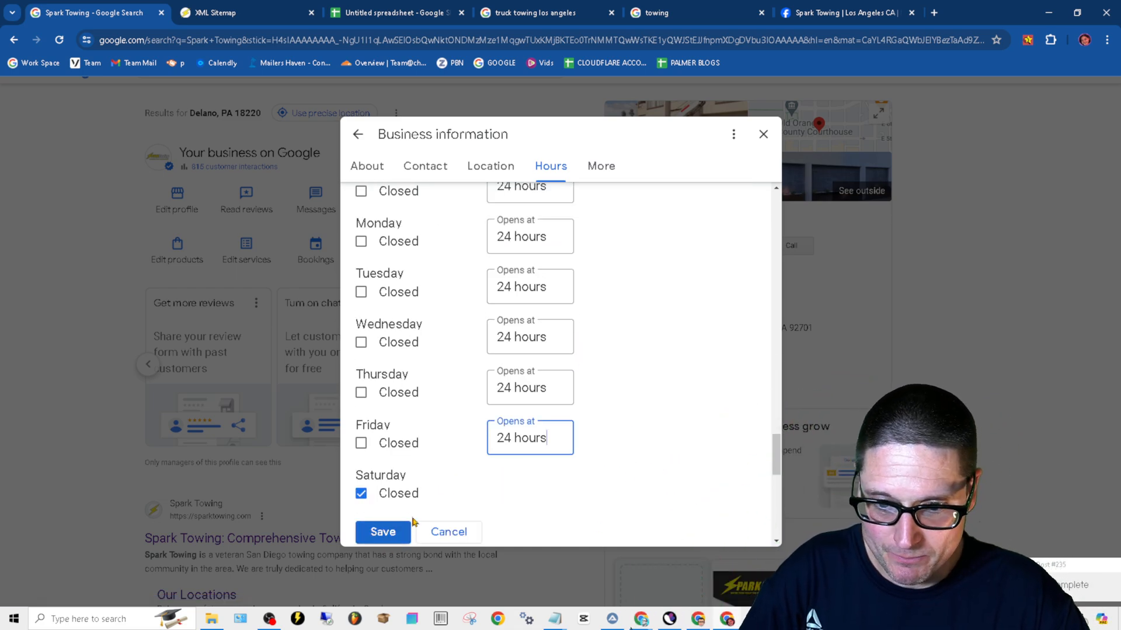
click(361, 493)
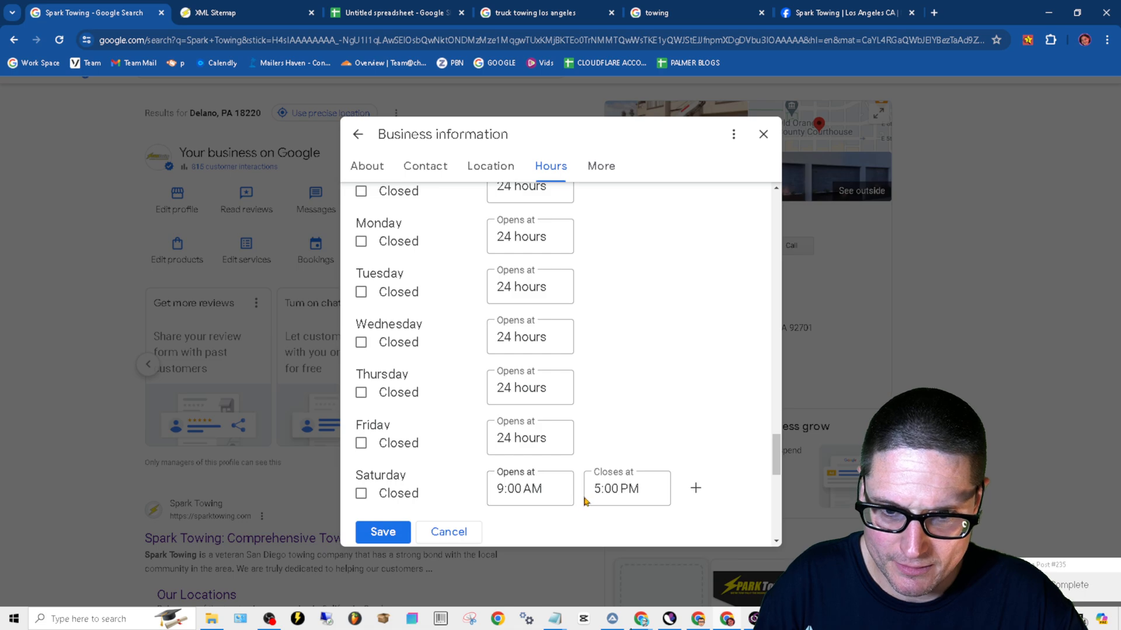
click(530, 488)
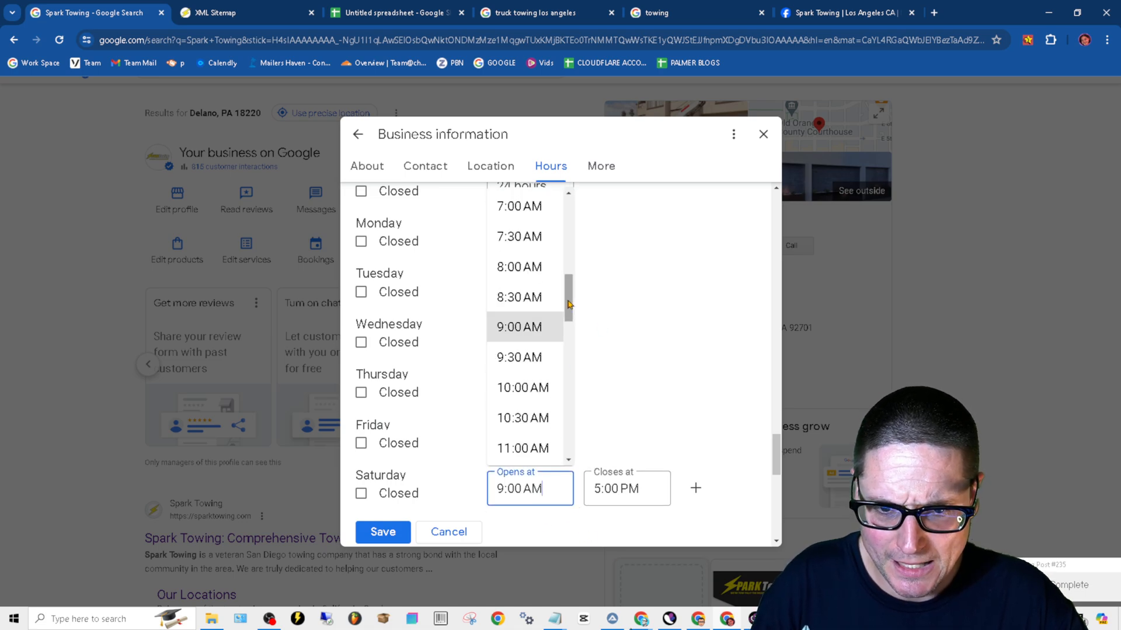
click(521, 186)
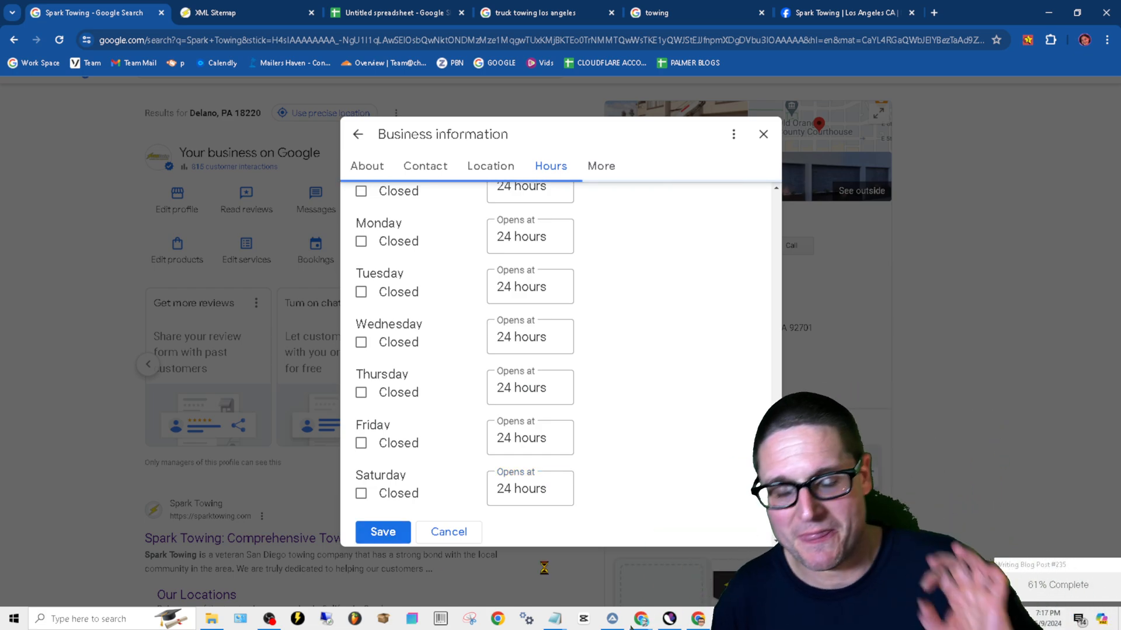
click(383, 532)
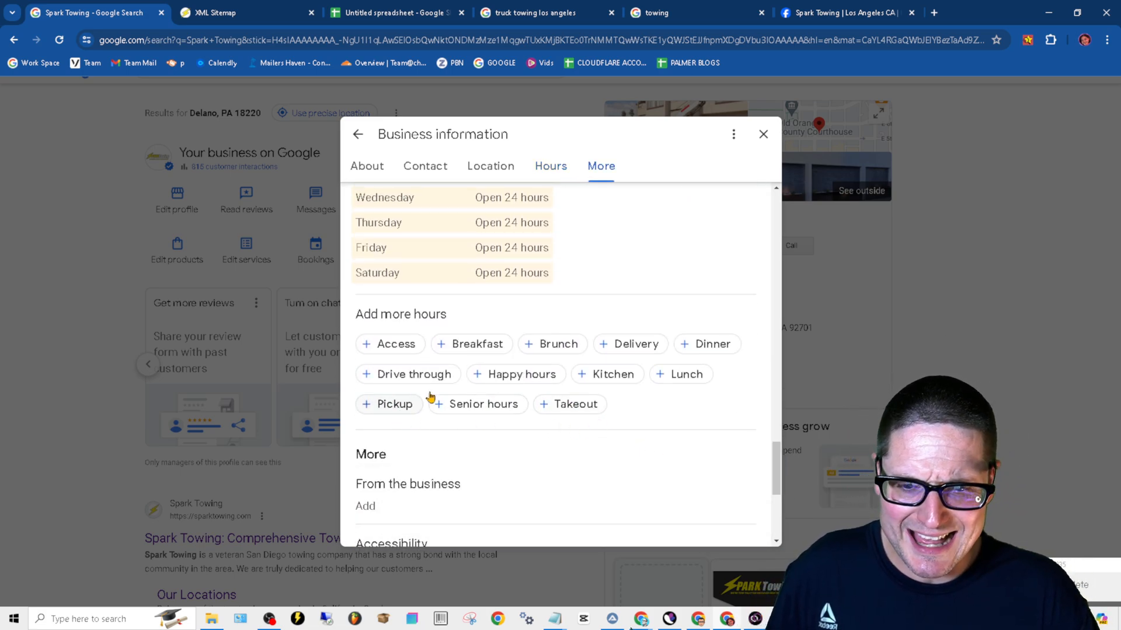
mouse_move(582, 380)
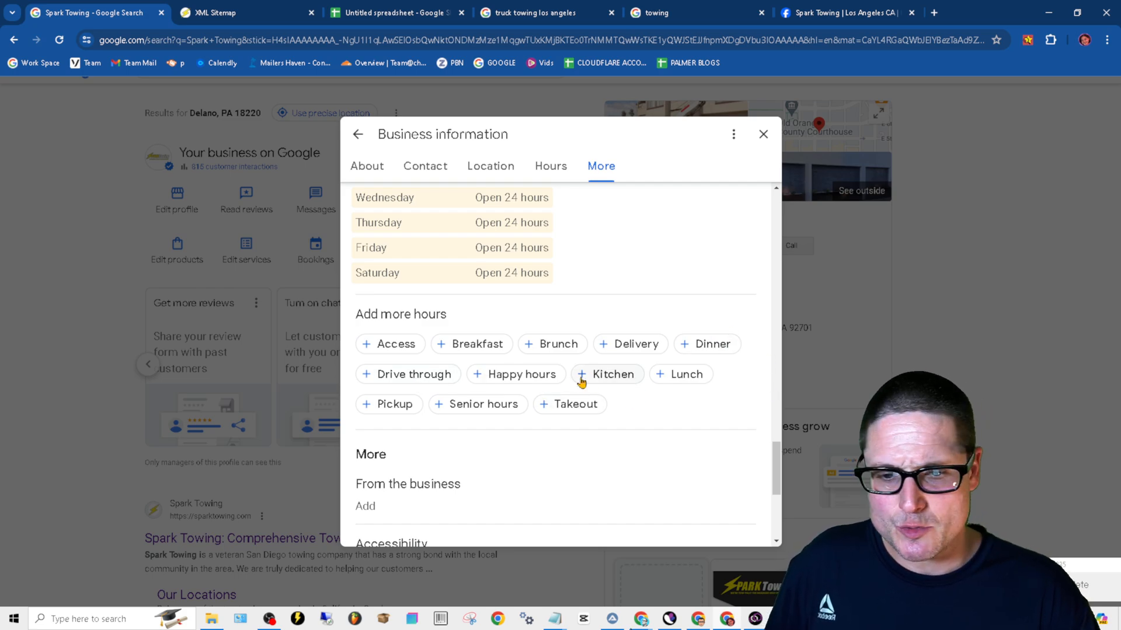
mouse_move(606, 414)
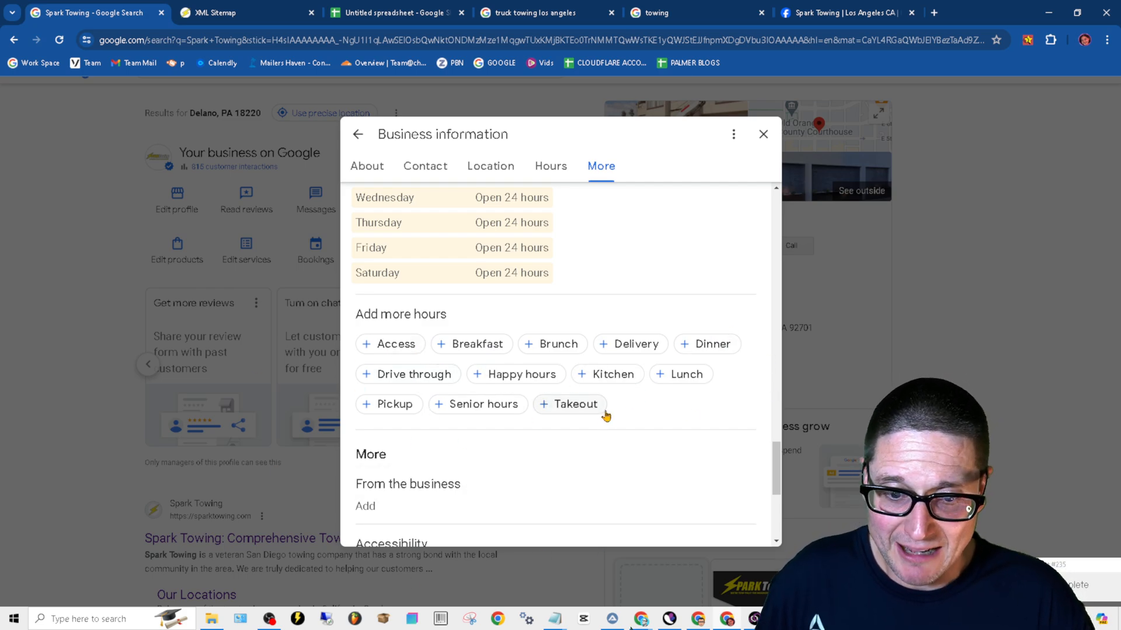
mouse_move(840, 348)
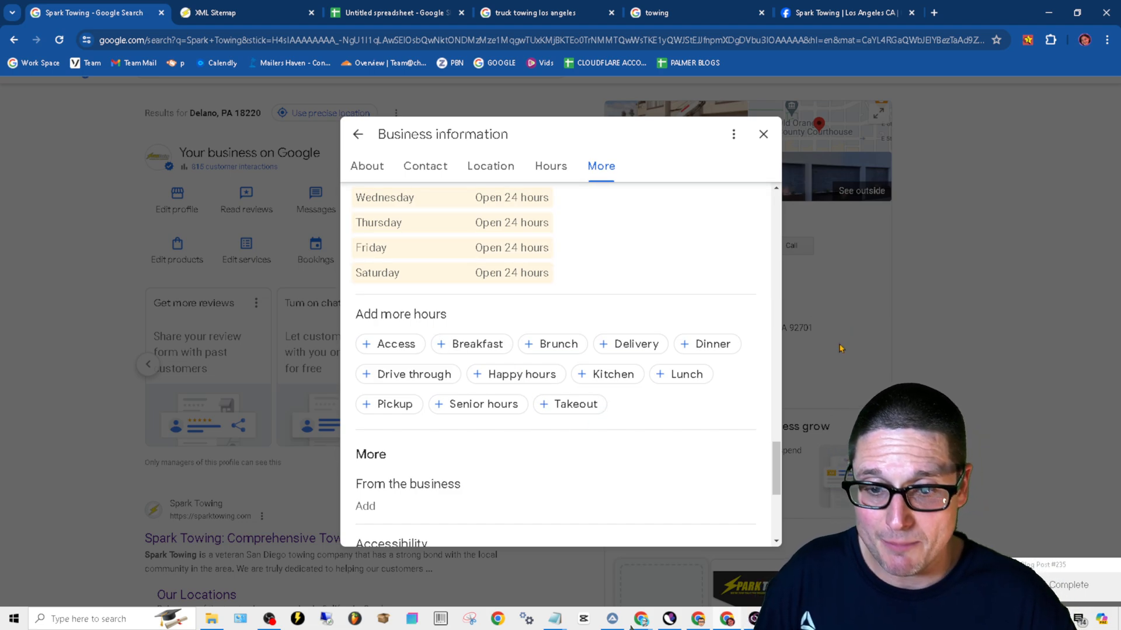